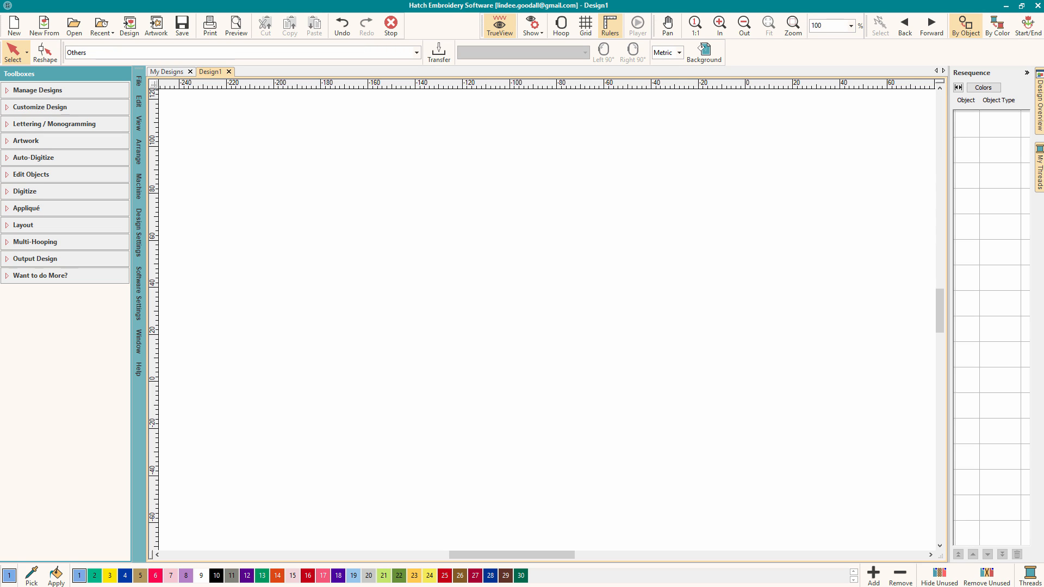
{"action": "mouse_move", "coordinate": [165, 80]}
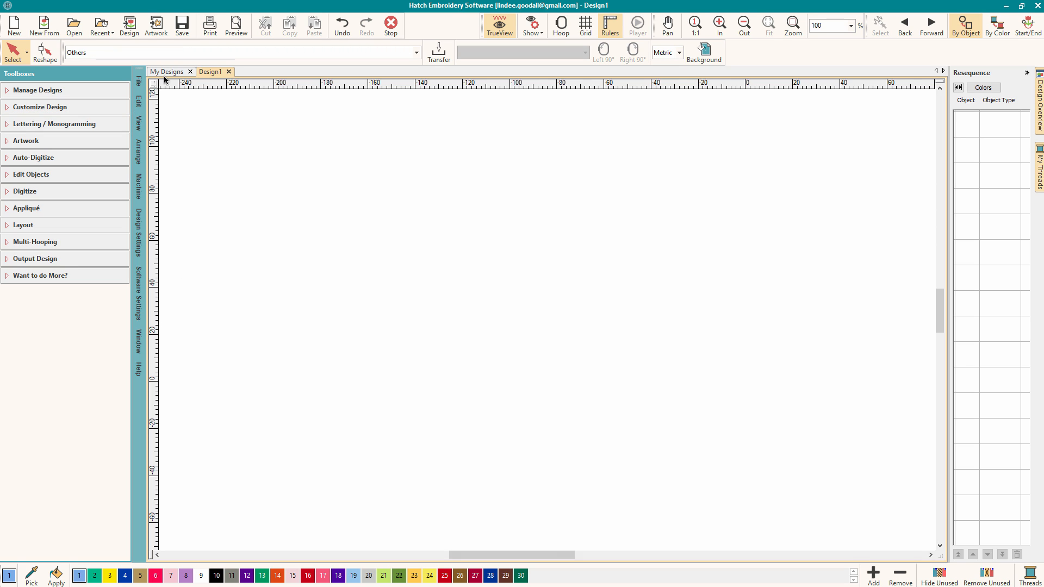
{"action": "mouse_move", "coordinate": [168, 72]}
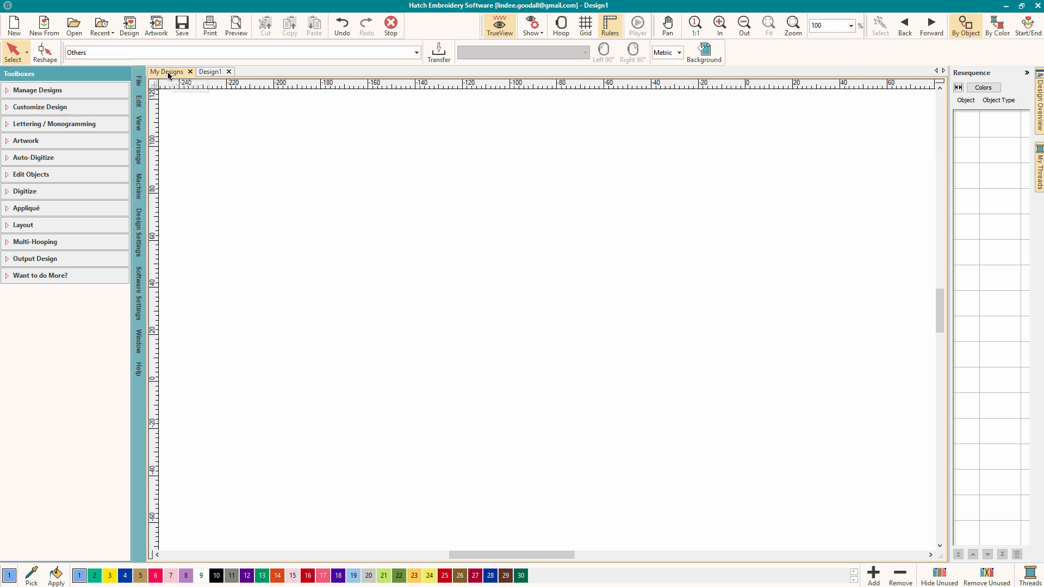
- Open the Swirly 02 design from the My Designs embroidery library
{"action": "left_click", "coordinate": [37, 90]}
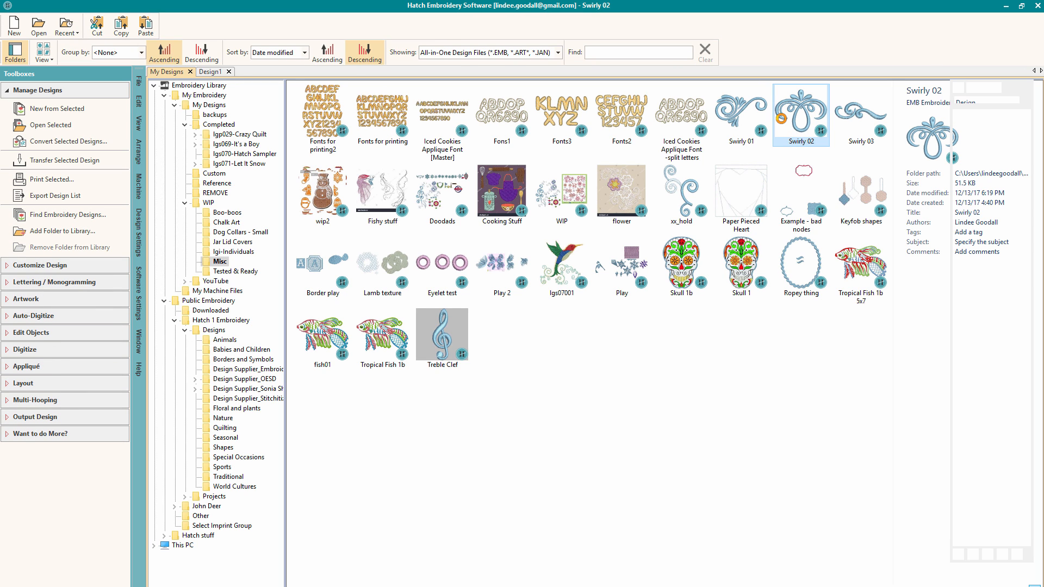
{"action": "double_click", "coordinate": [800, 113]}
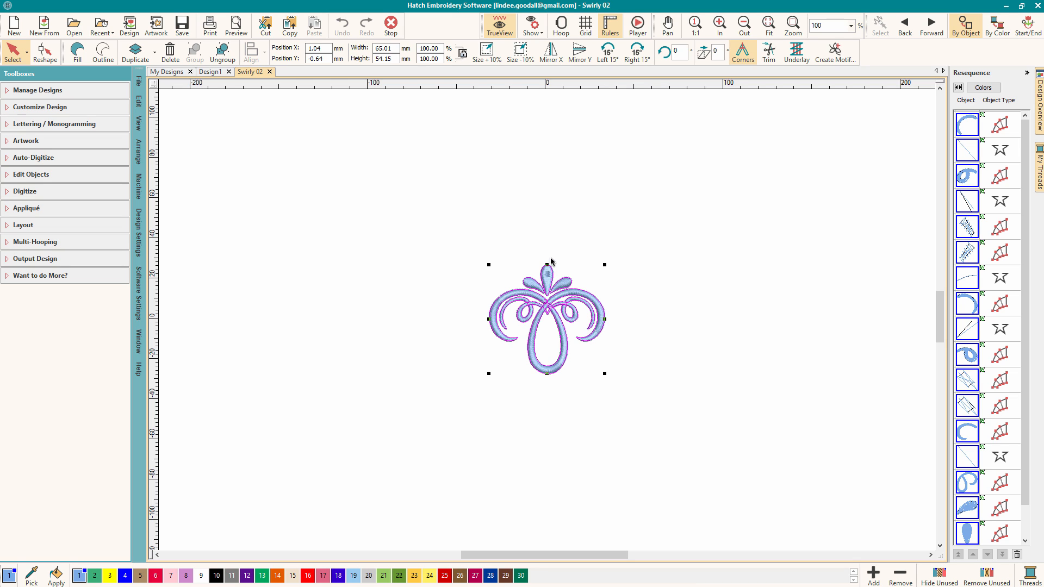
{"action": "mouse_move", "coordinate": [567, 260]}
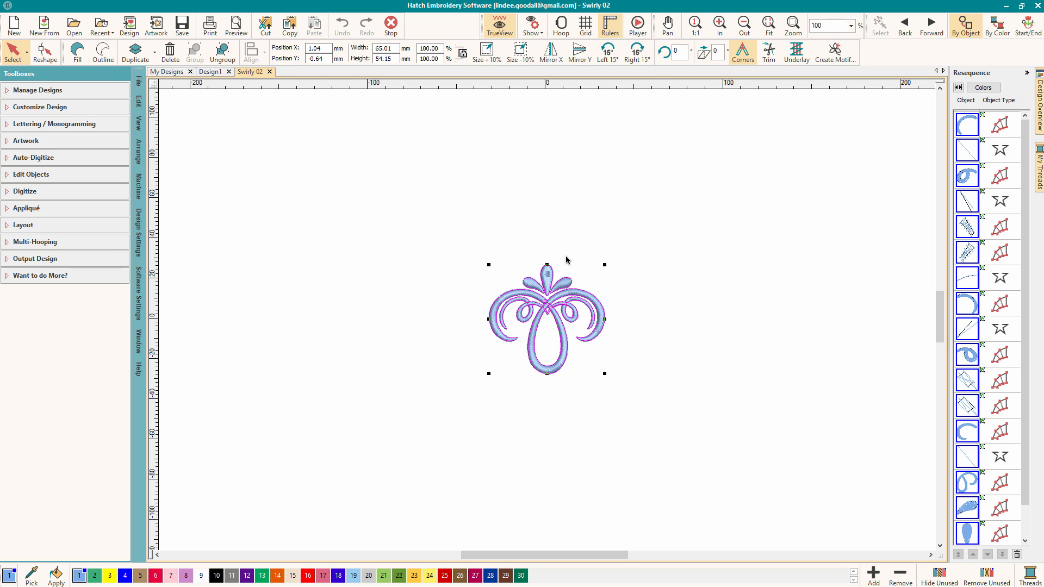
- Copy the Swirly 02 motif for pasting beside the original
{"action": "left_click", "coordinate": [498, 26]}
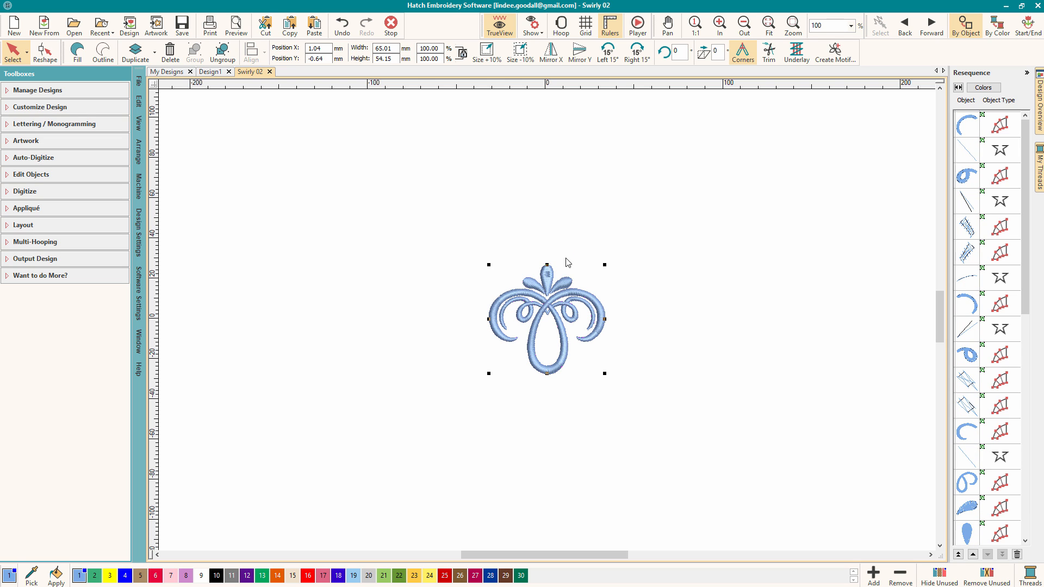
{"action": "mouse_move", "coordinate": [548, 267]}
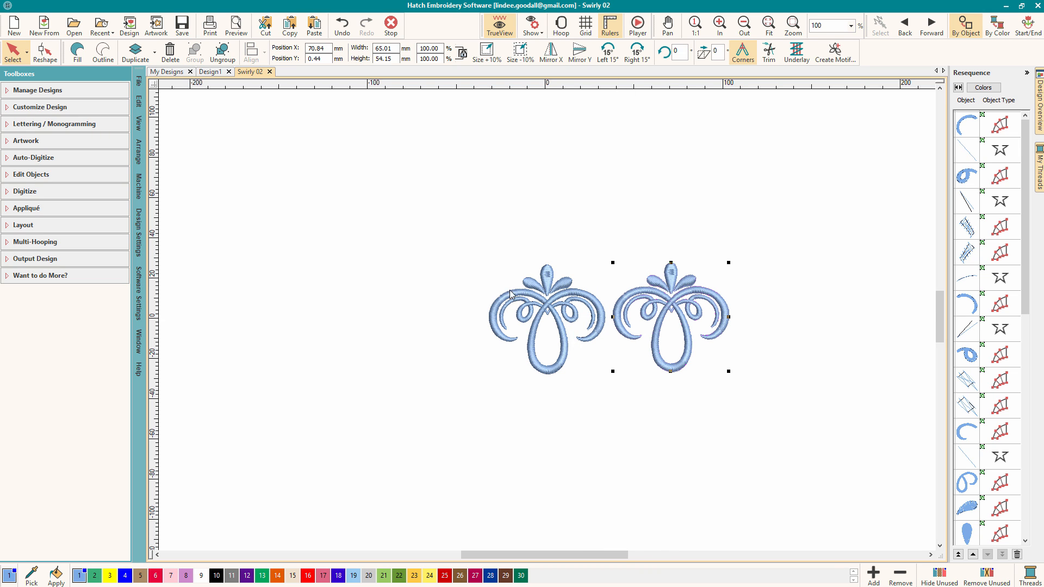
{"action": "mouse_move", "coordinate": [518, 279]}
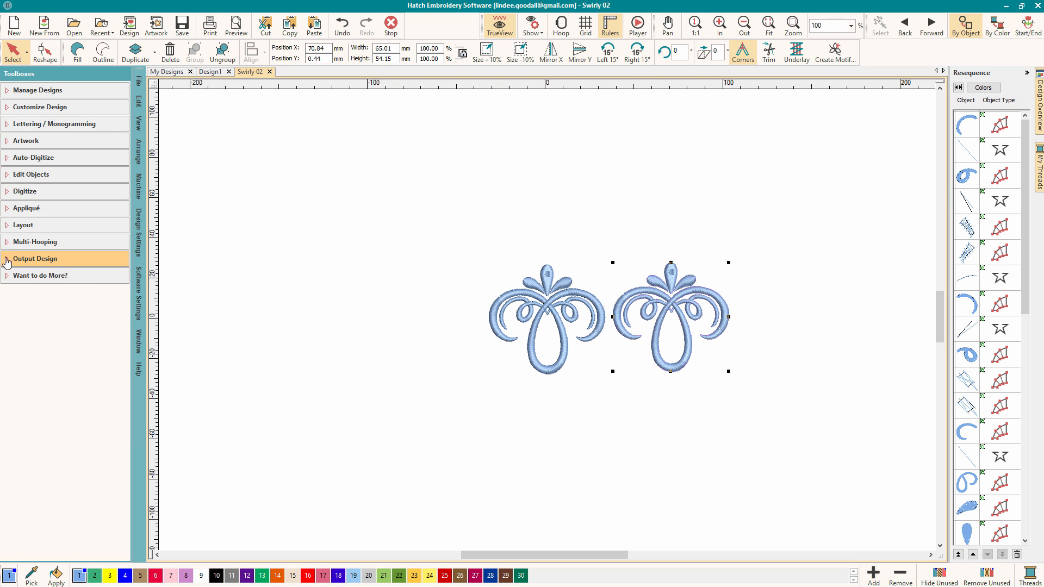
- Expand the Layout toolbox to reach the Duplicate tool
{"action": "left_click", "coordinate": [24, 224]}
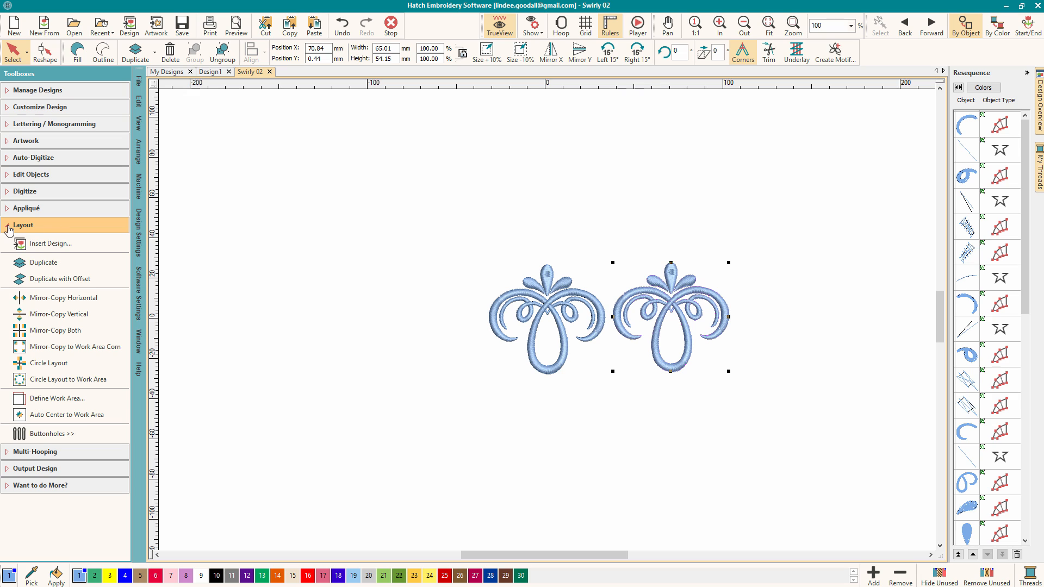
{"action": "mouse_move", "coordinate": [43, 262]}
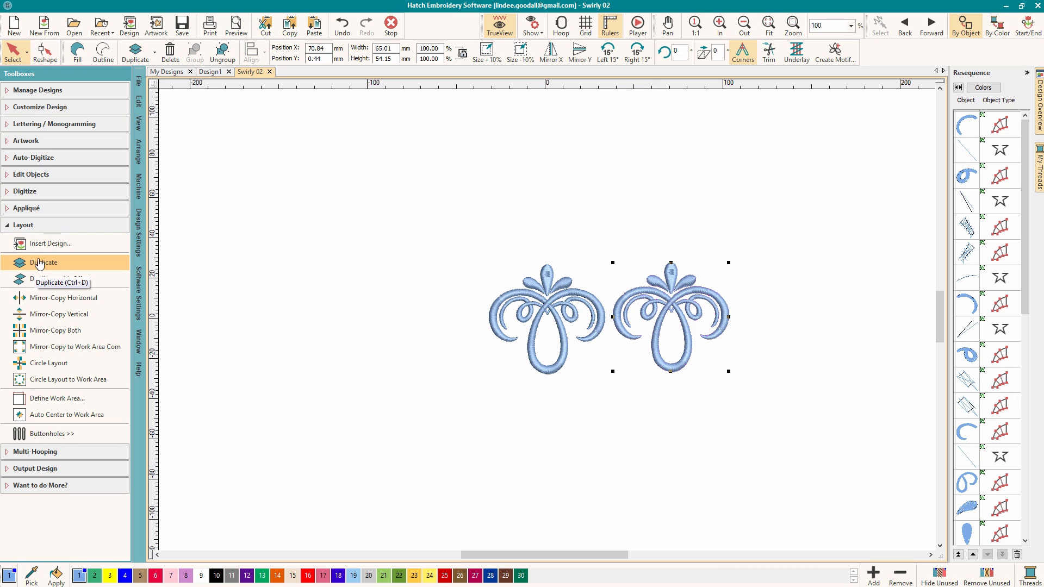
{"action": "mouse_move", "coordinate": [44, 262]}
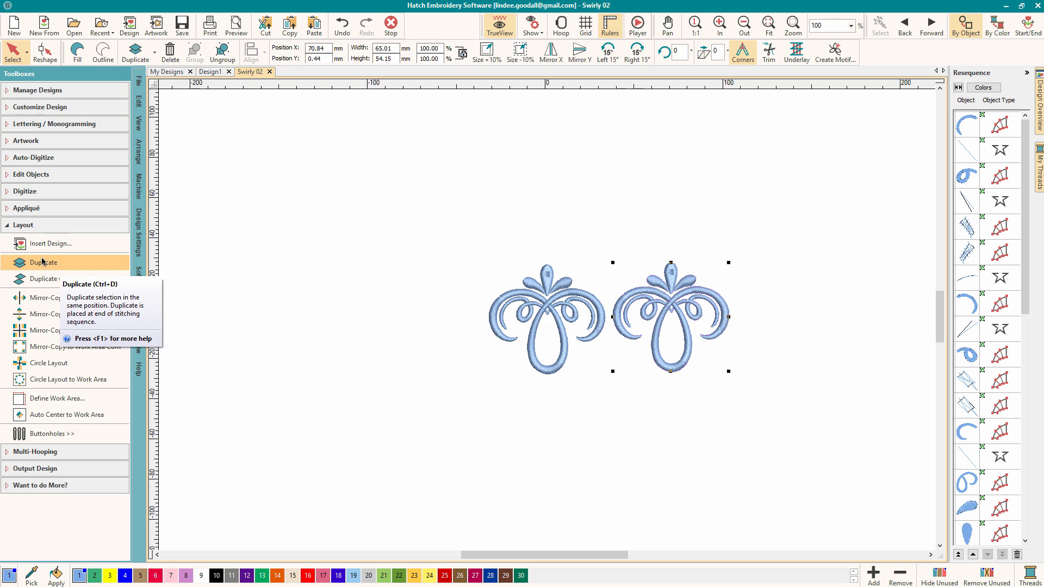
{"action": "mouse_move", "coordinate": [686, 288]}
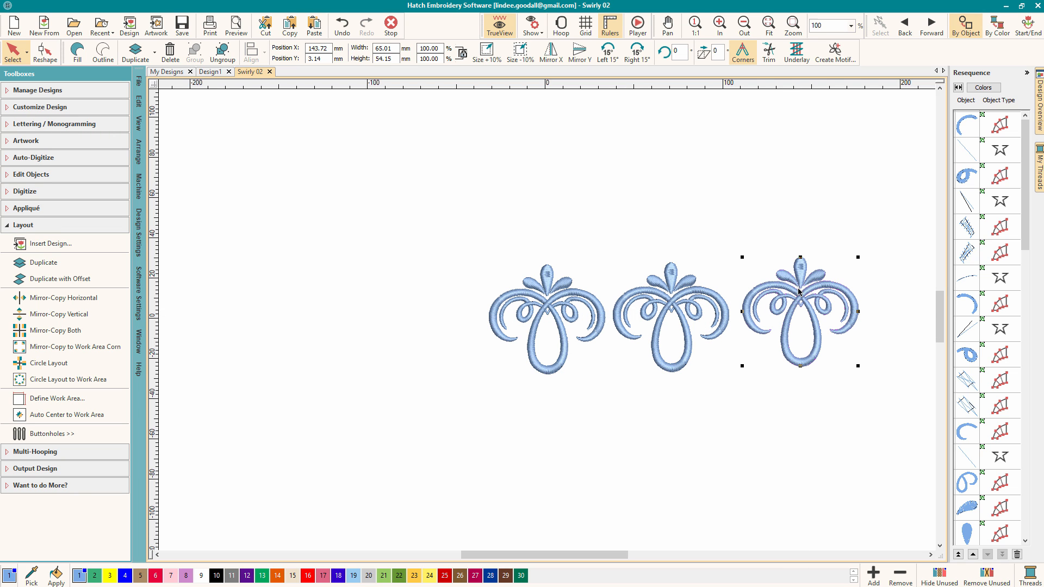
{"action": "mouse_move", "coordinate": [606, 285]}
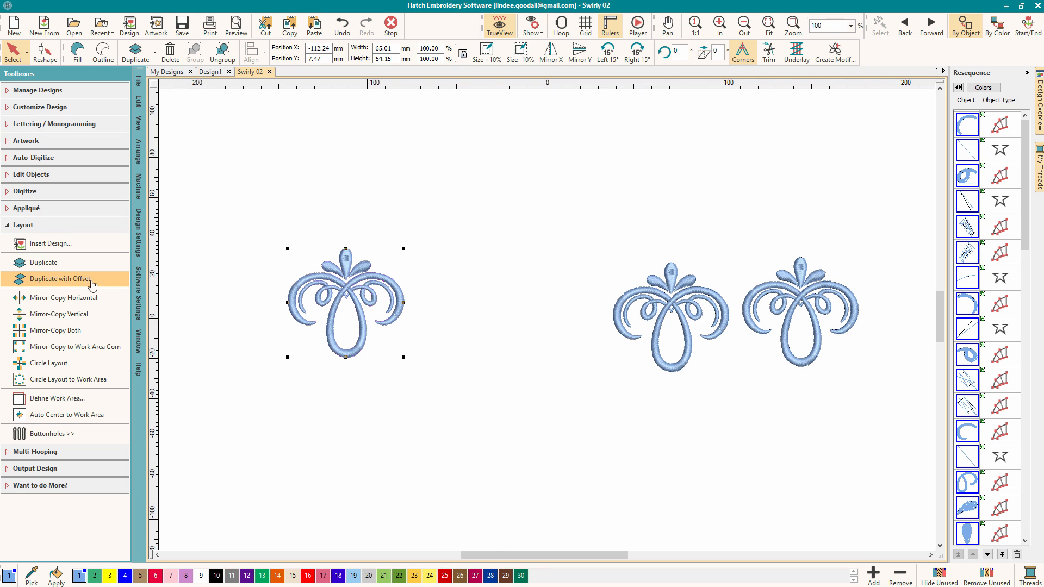
{"action": "mouse_move", "coordinate": [79, 282]}
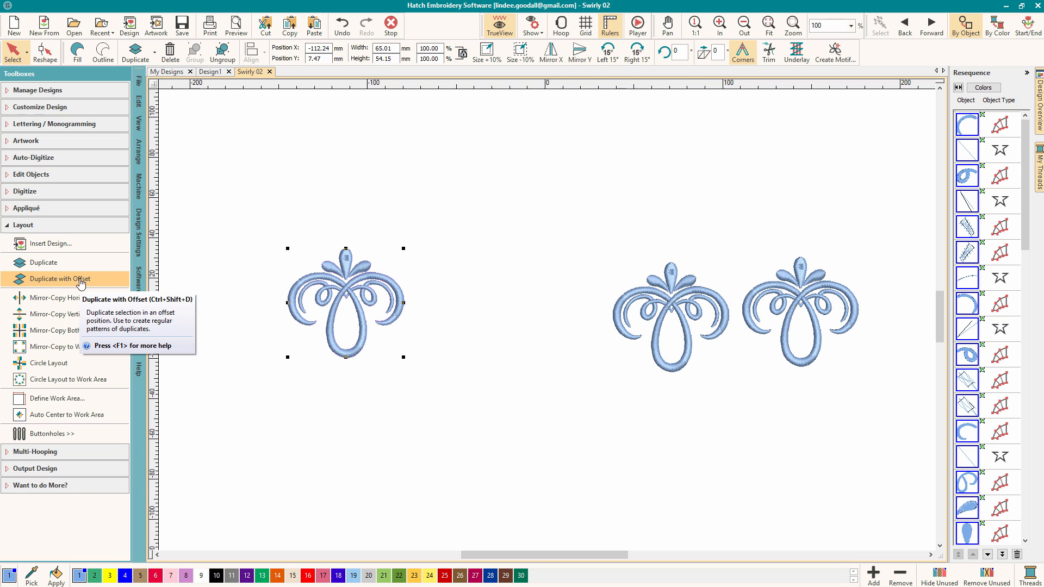
{"action": "mouse_move", "coordinate": [142, 293]}
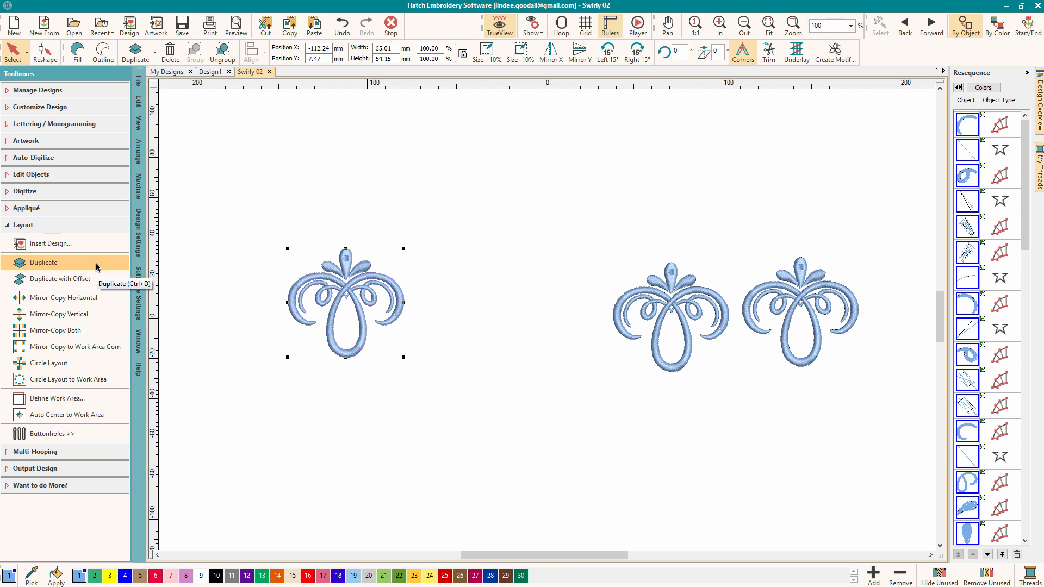
- Add another offset copy of the left motif with Duplicate with Offset
{"action": "left_click", "coordinate": [44, 262]}
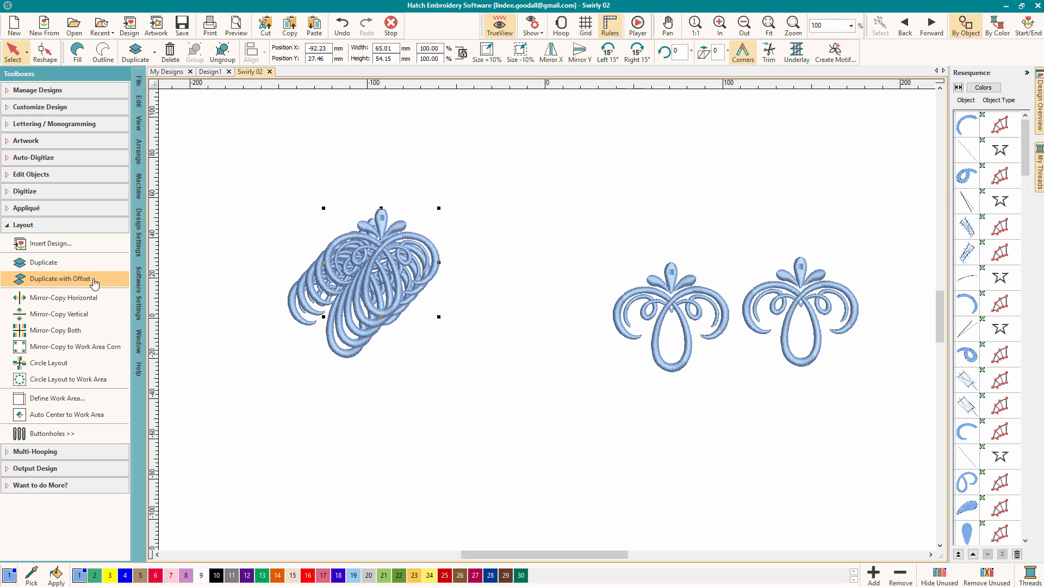
{"action": "mouse_move", "coordinate": [445, 234]}
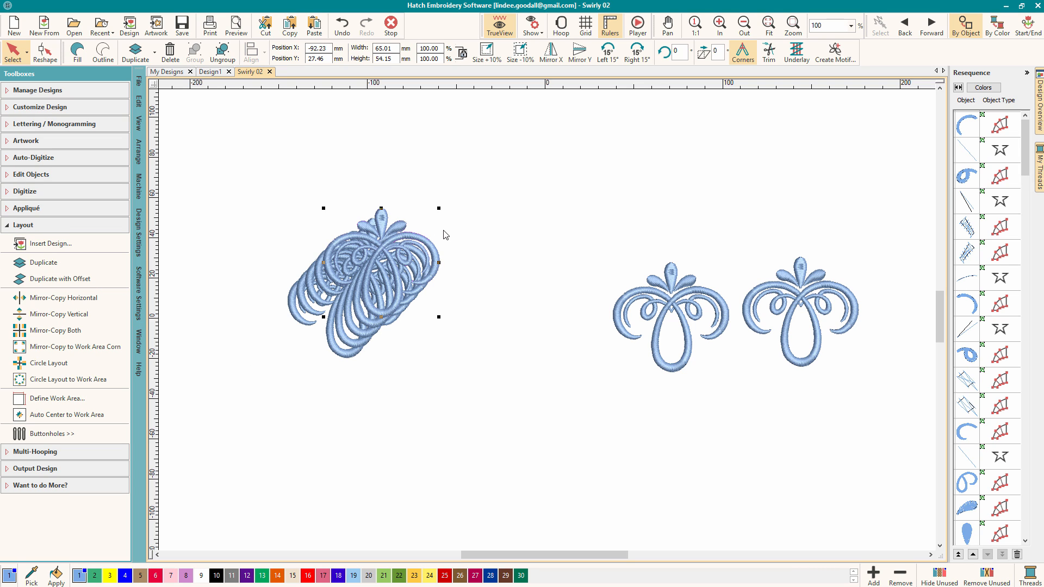
{"action": "mouse_move", "coordinate": [429, 246]}
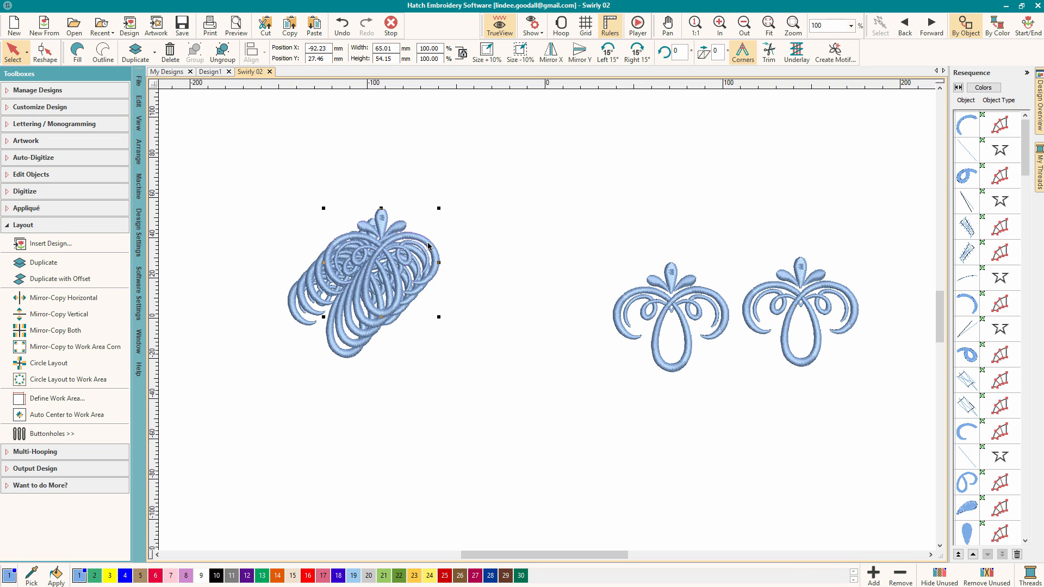
{"action": "mouse_move", "coordinate": [383, 246]}
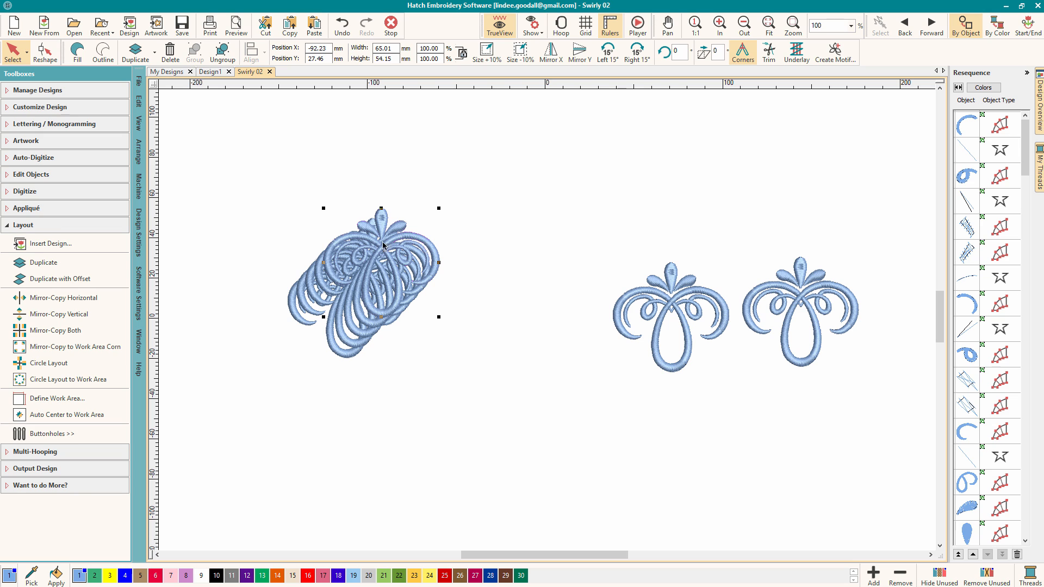
{"action": "mouse_move", "coordinate": [66, 380]}
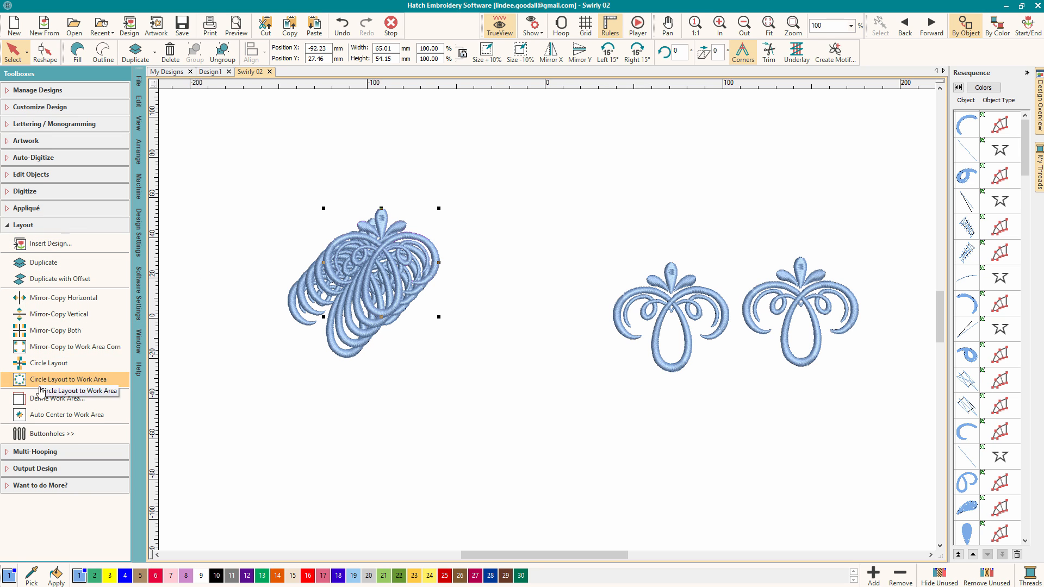
{"action": "mouse_move", "coordinate": [60, 313]}
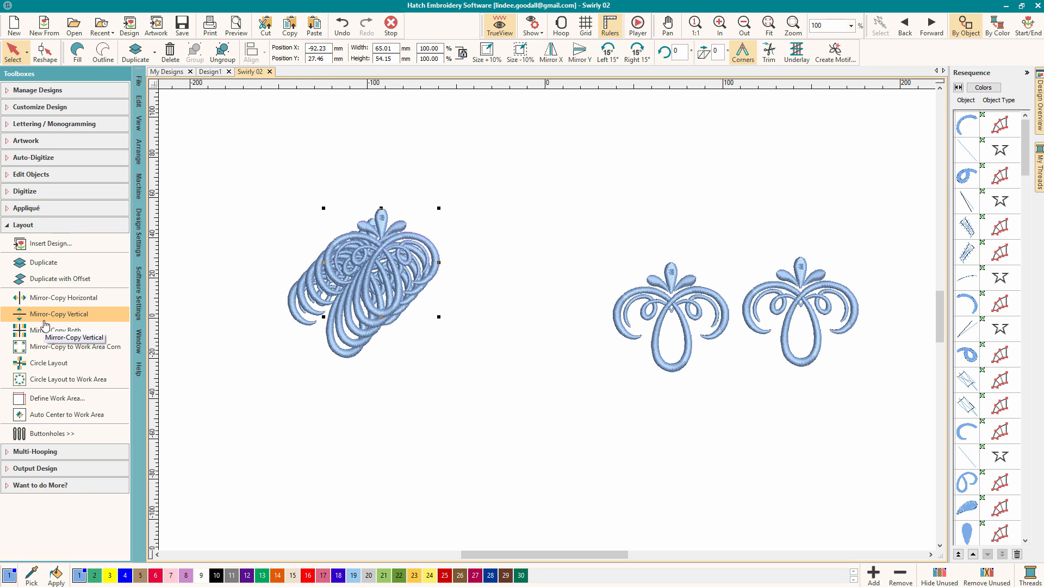
- Place vertically and horizontally mirrored copies of the motif beside it
{"action": "left_click", "coordinate": [55, 314]}
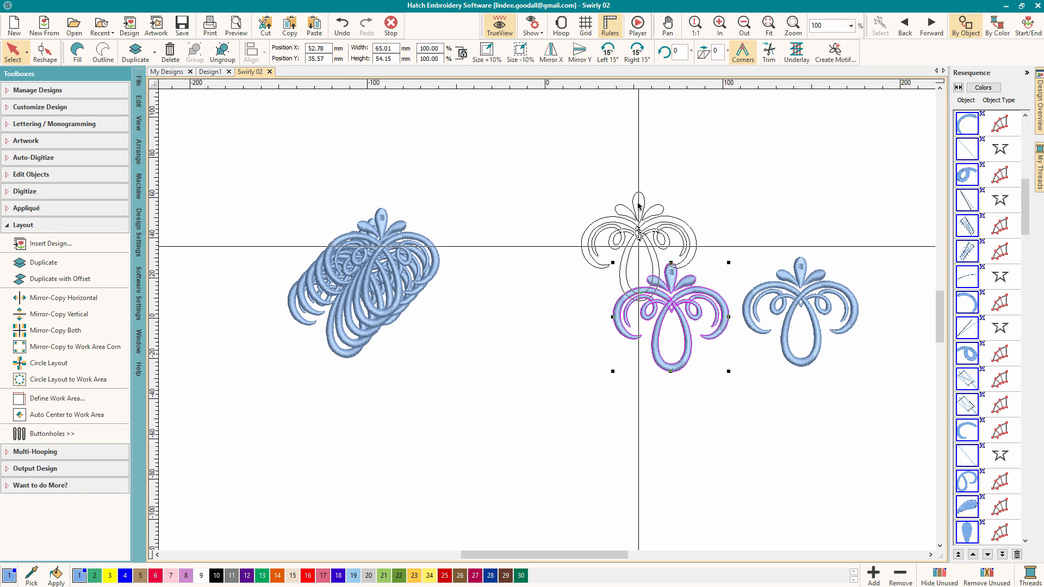
{"action": "left_click", "coordinate": [65, 298]}
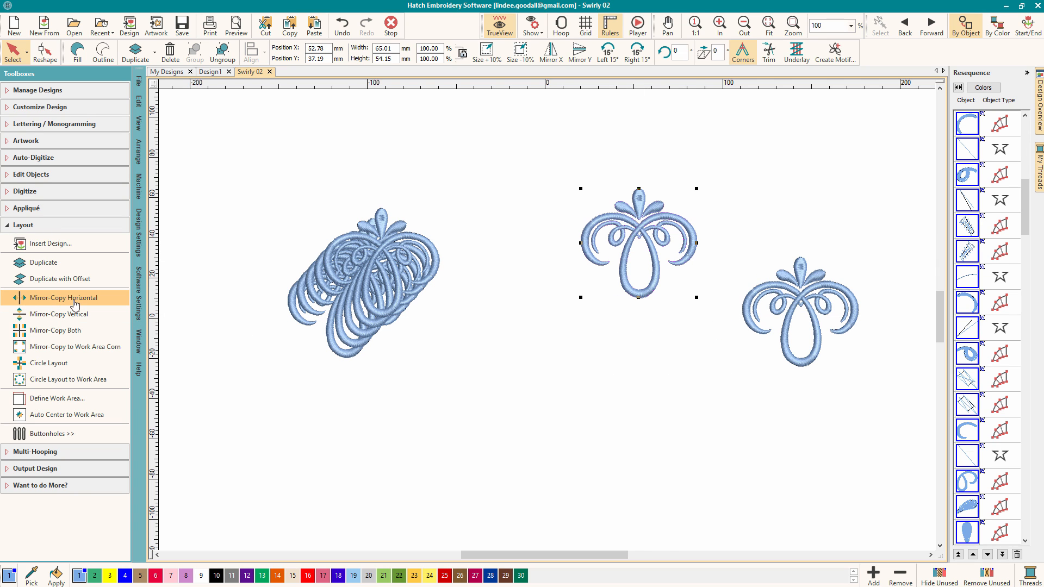
{"action": "left_click", "coordinate": [65, 297]}
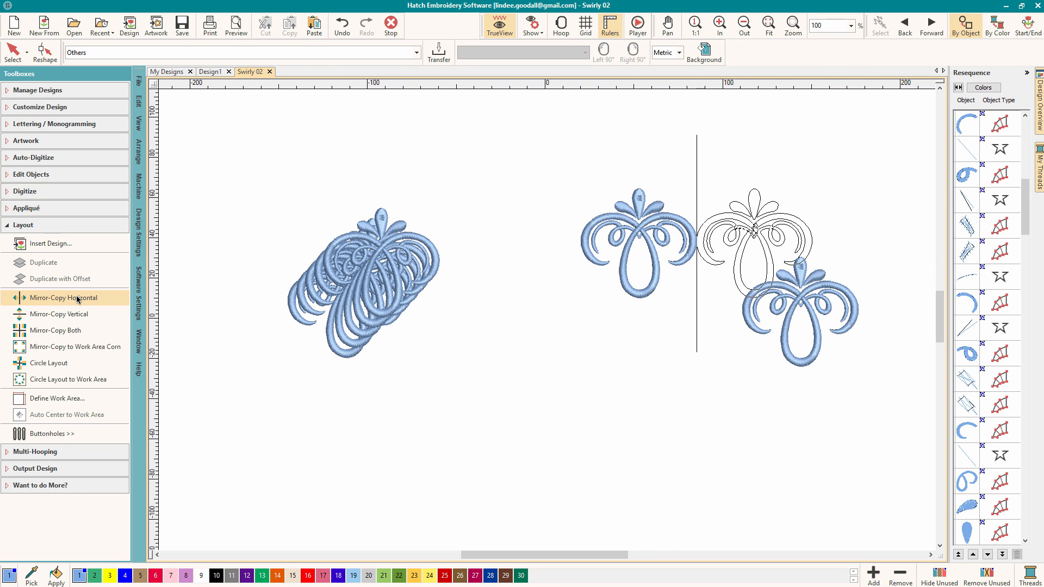
{"action": "left_click", "coordinate": [63, 297]}
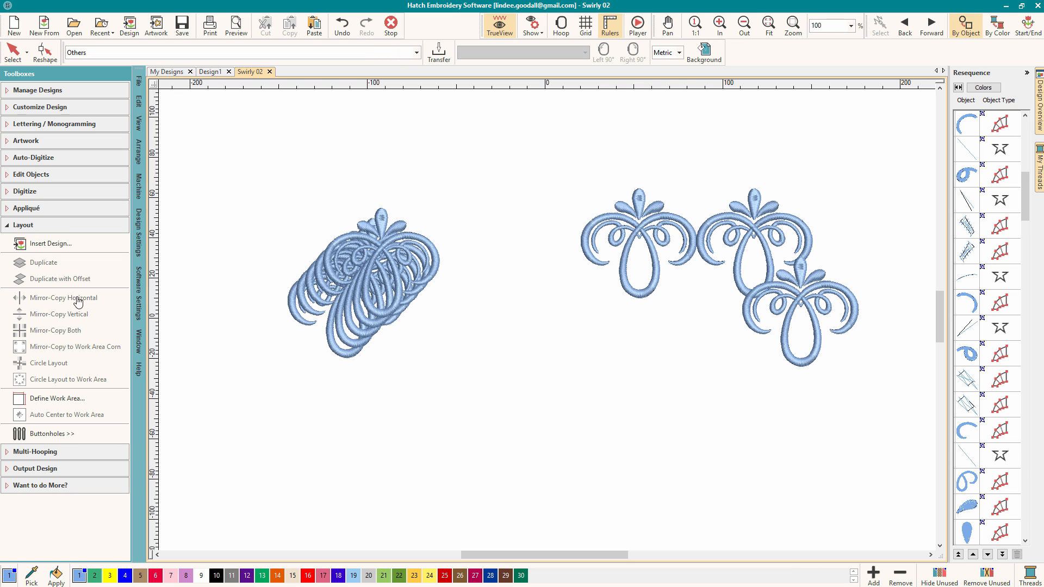
{"action": "mouse_move", "coordinate": [782, 234]}
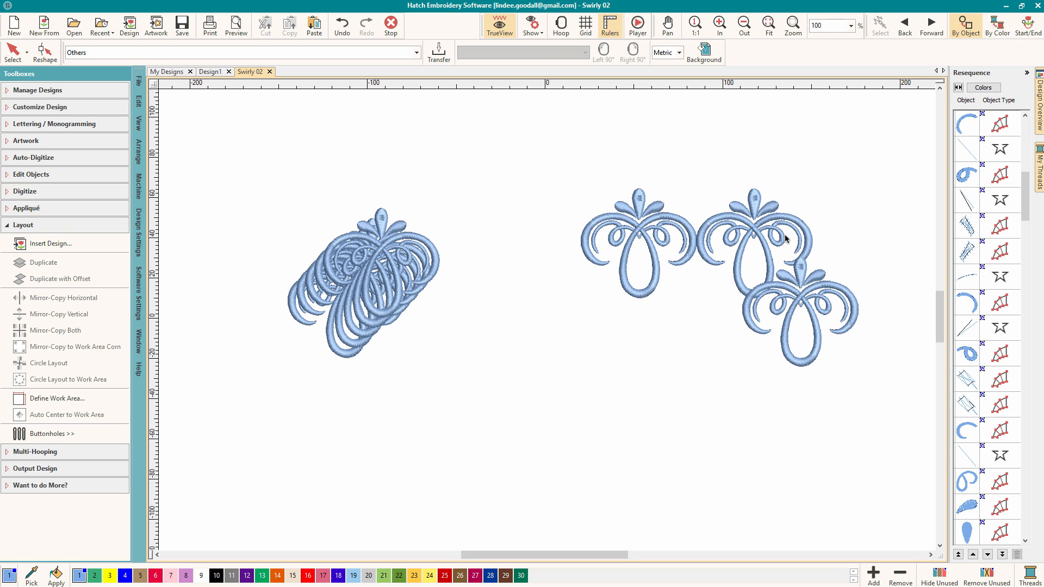
{"action": "mouse_move", "coordinate": [649, 301]}
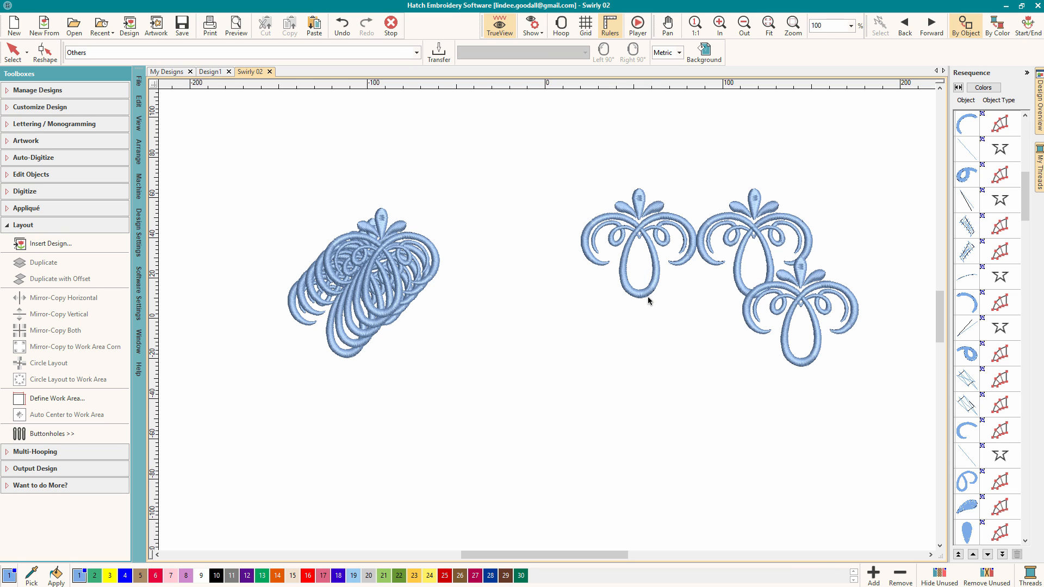
{"action": "mouse_move", "coordinate": [644, 293]}
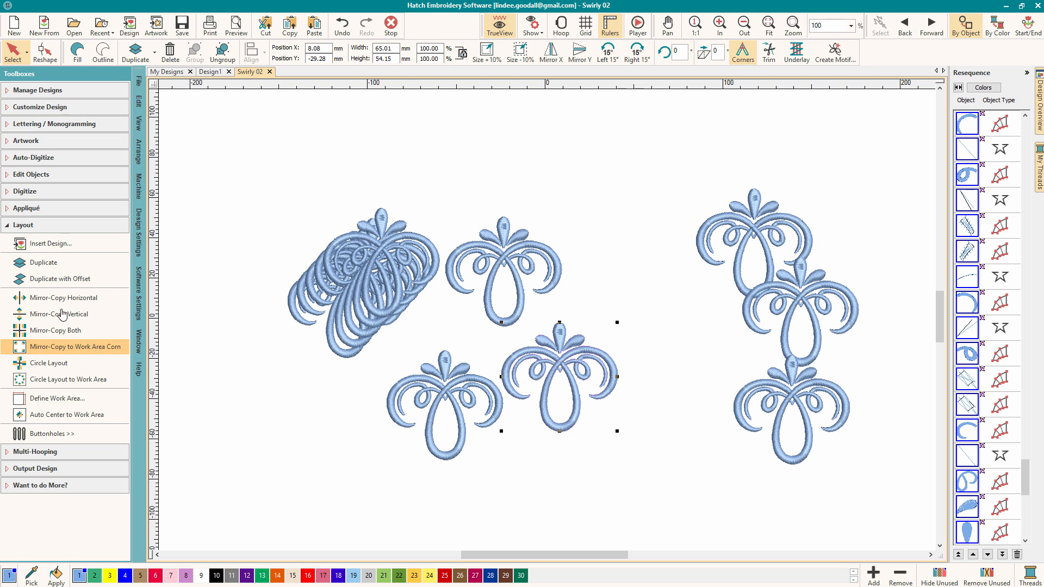
{"action": "mouse_move", "coordinate": [63, 278]}
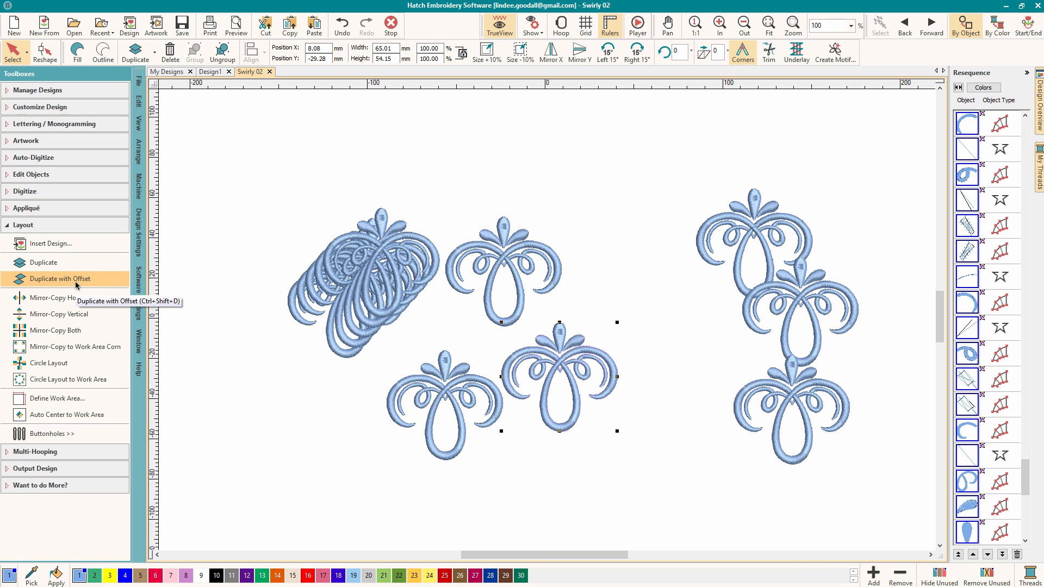
{"action": "mouse_move", "coordinate": [274, 334]}
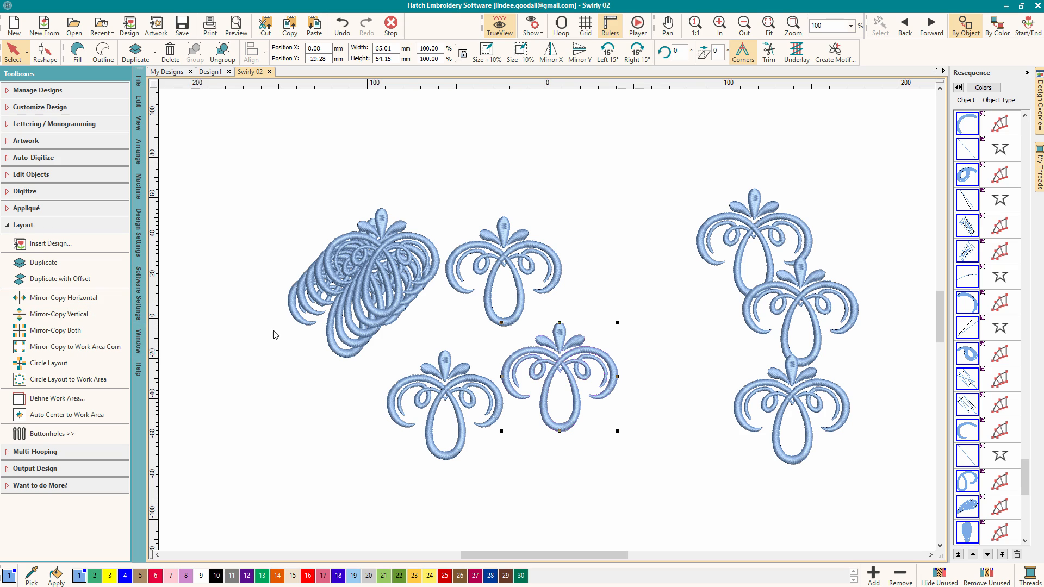
{"action": "mouse_move", "coordinate": [268, 354]}
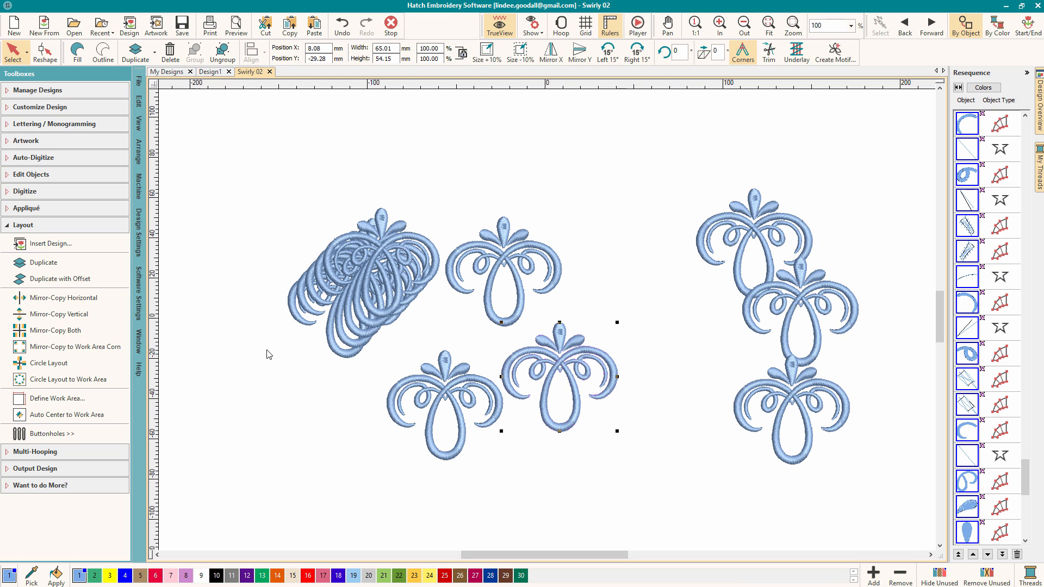
{"action": "mouse_move", "coordinate": [122, 291]}
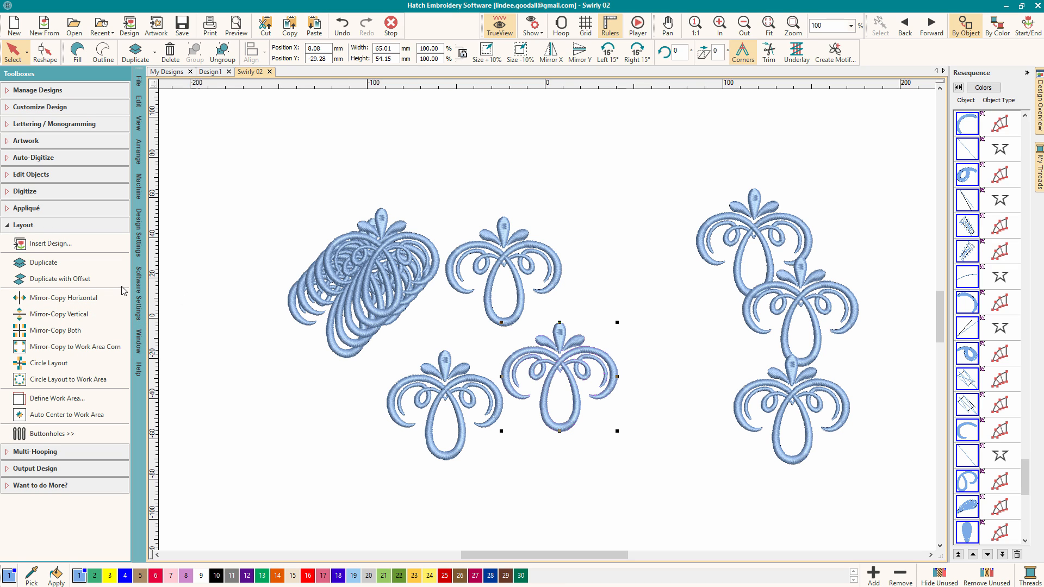
{"action": "mouse_move", "coordinate": [130, 272]}
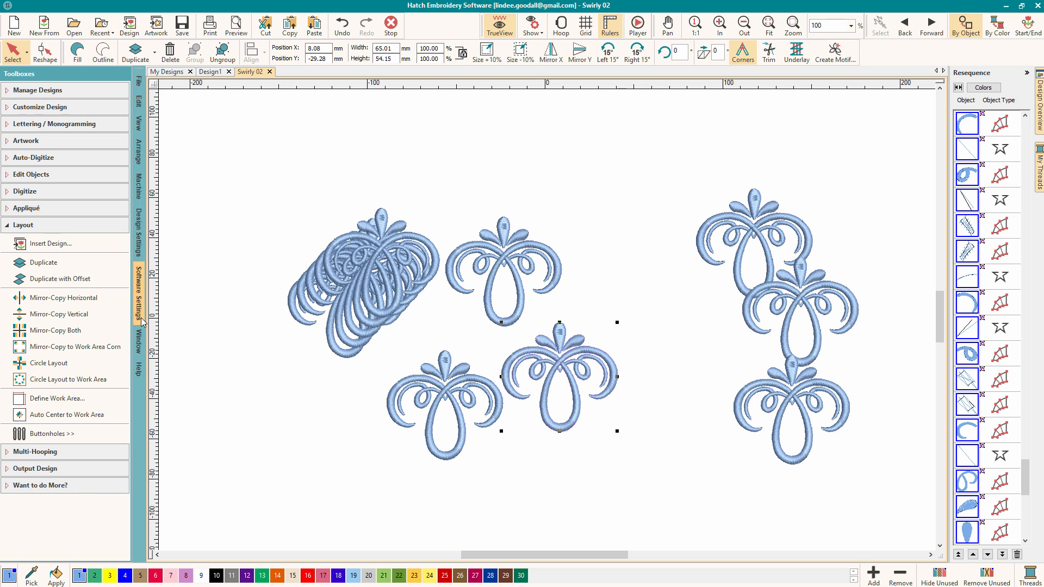
{"action": "mouse_move", "coordinate": [246, 306]}
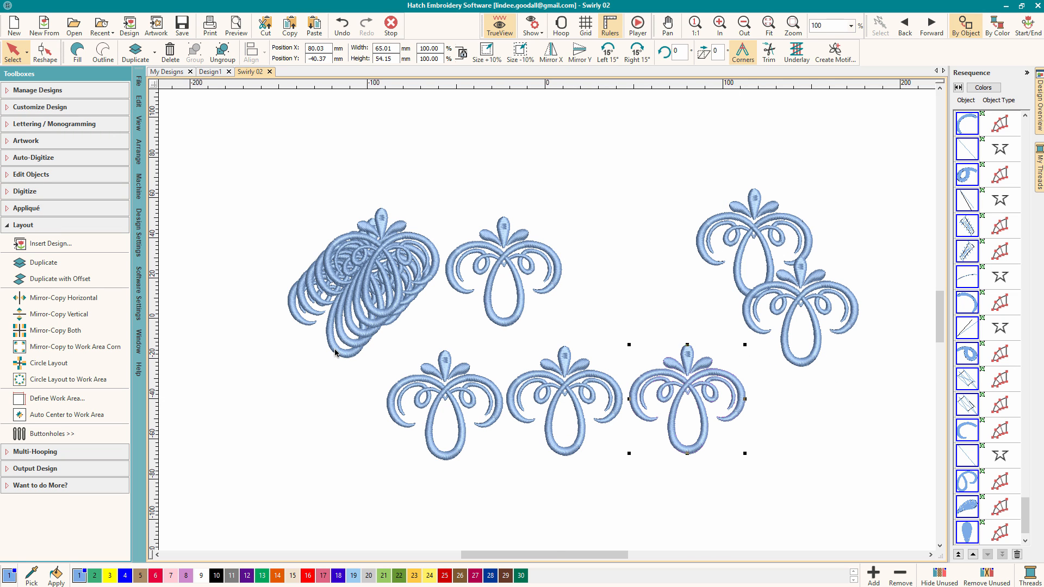
{"action": "mouse_move", "coordinate": [572, 362]}
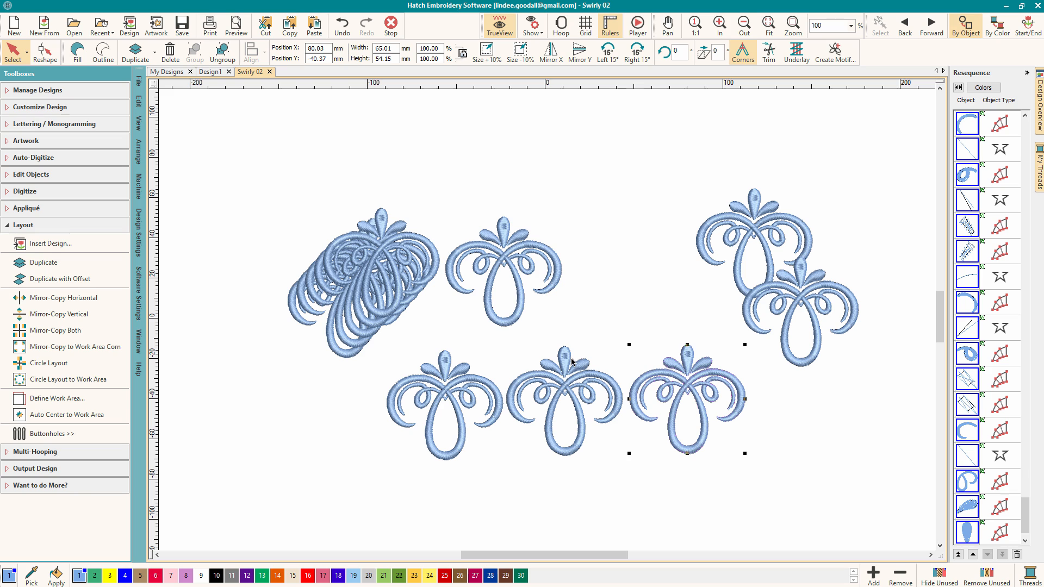
{"action": "mouse_move", "coordinate": [564, 381]}
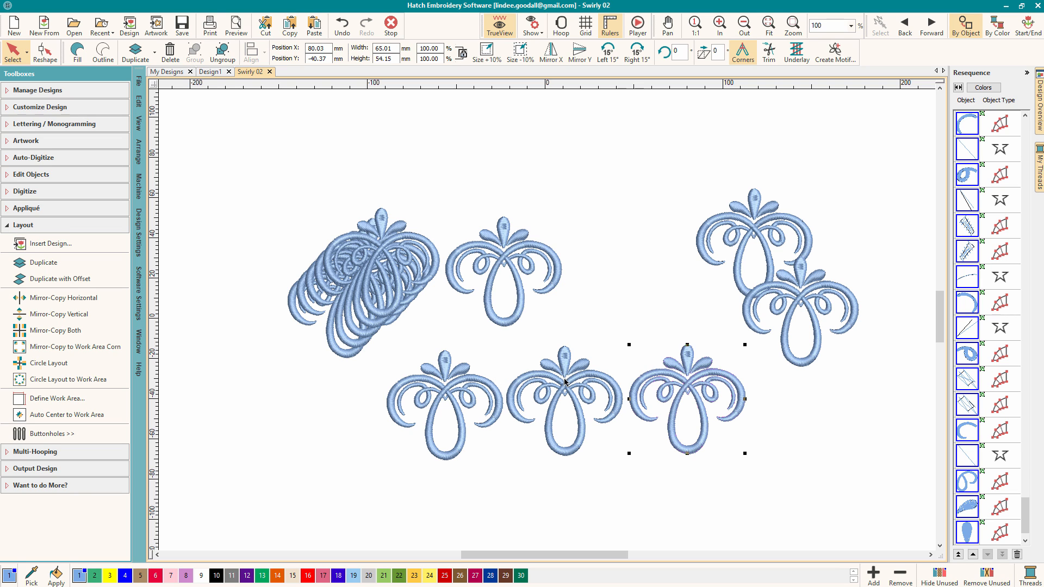
{"action": "mouse_move", "coordinate": [518, 390]}
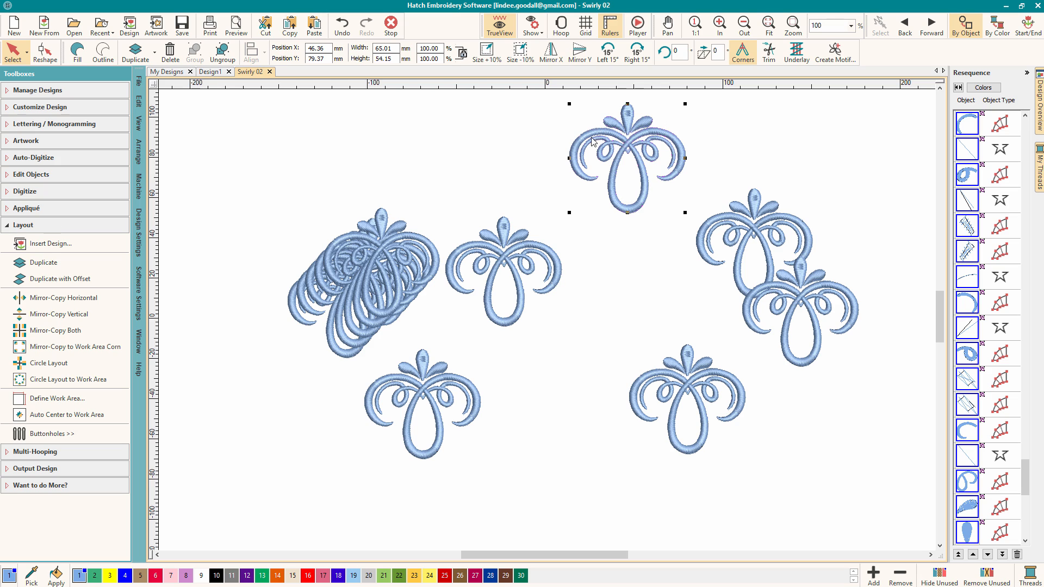
{"action": "mouse_move", "coordinate": [632, 140]}
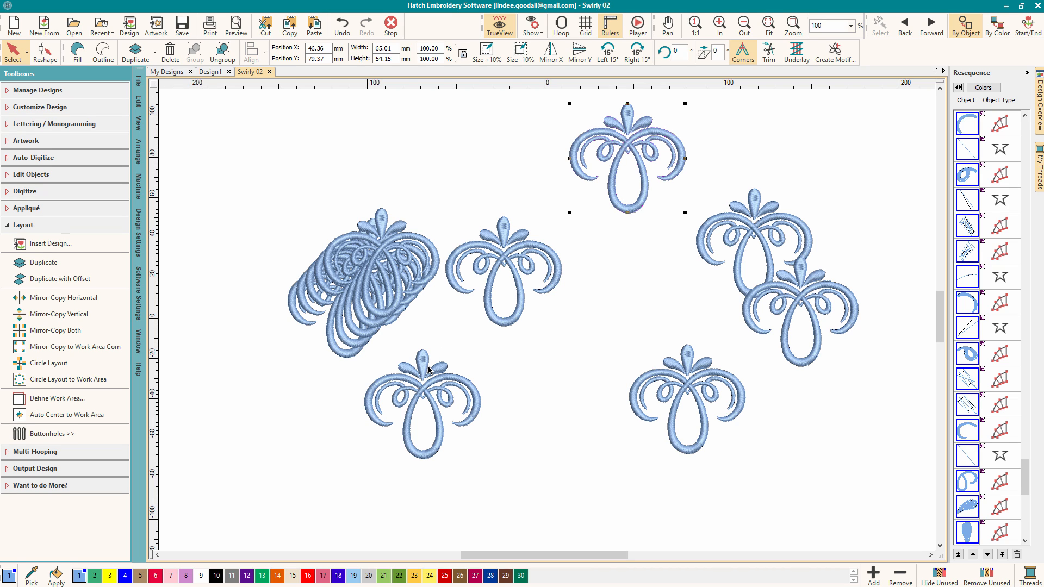
{"action": "mouse_move", "coordinate": [639, 178]}
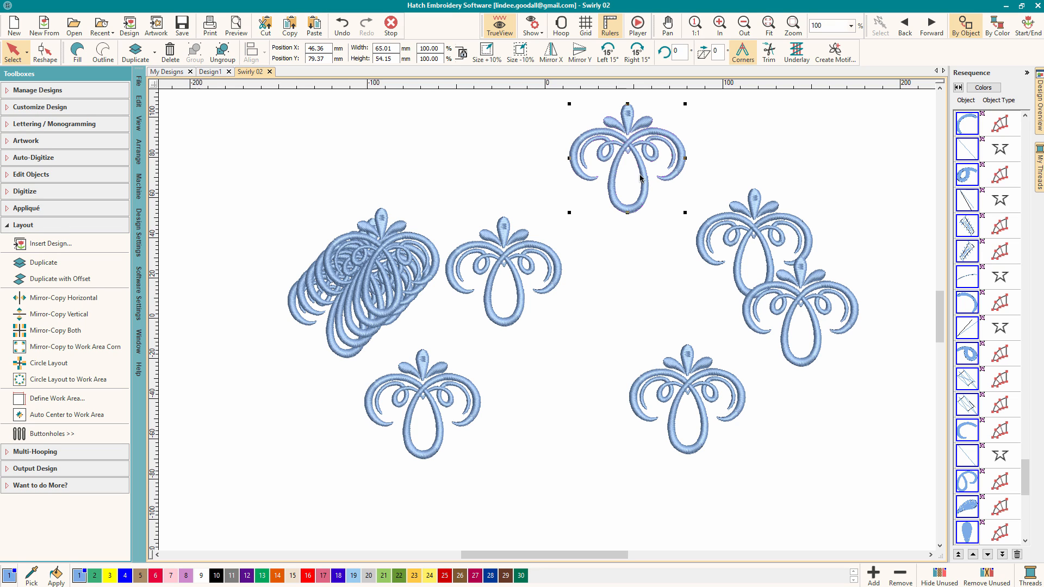
{"action": "mouse_move", "coordinate": [633, 145]}
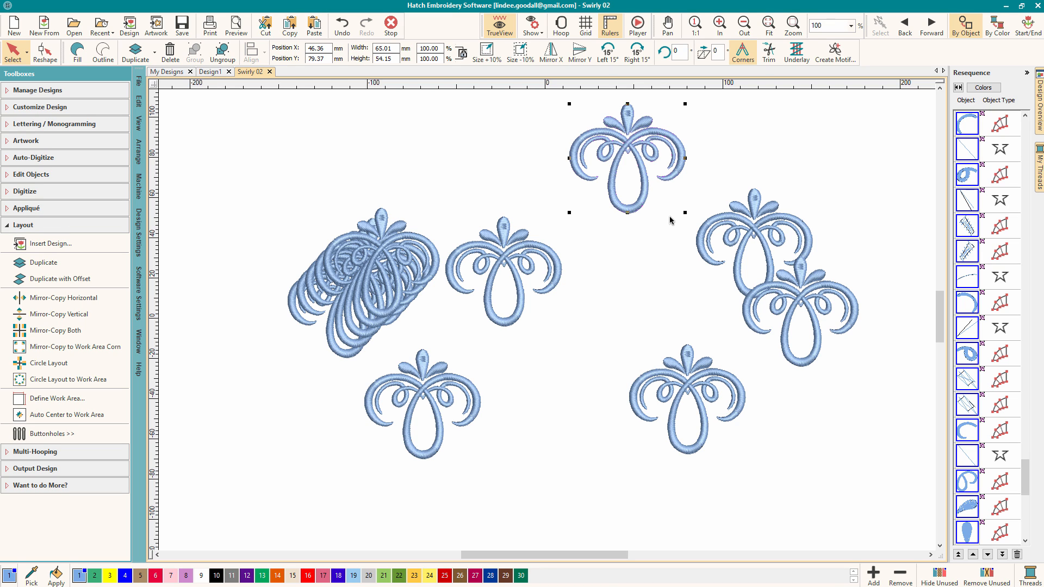
{"action": "mouse_move", "coordinate": [667, 189]}
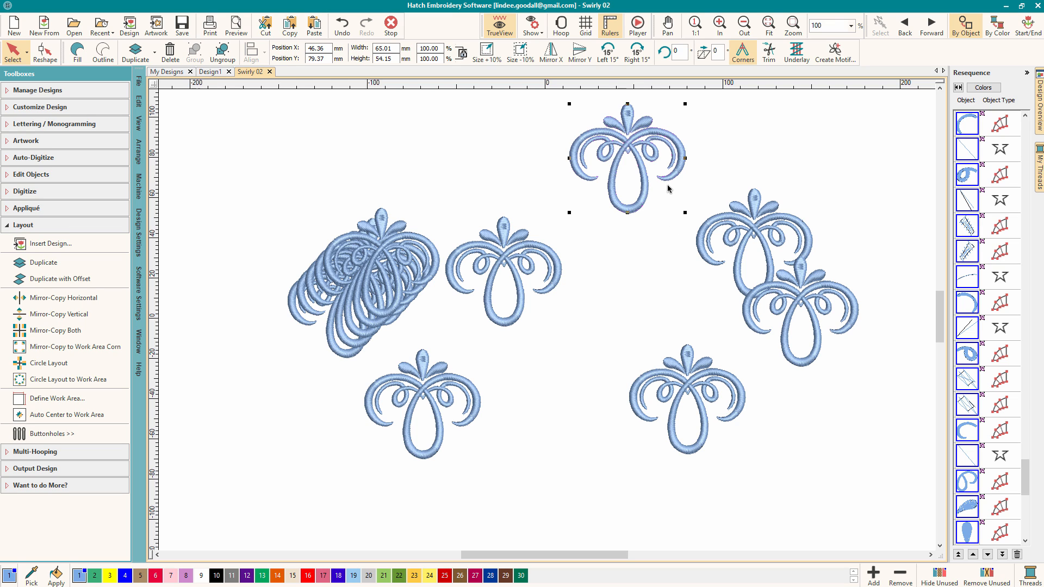
{"action": "mouse_move", "coordinate": [634, 182]}
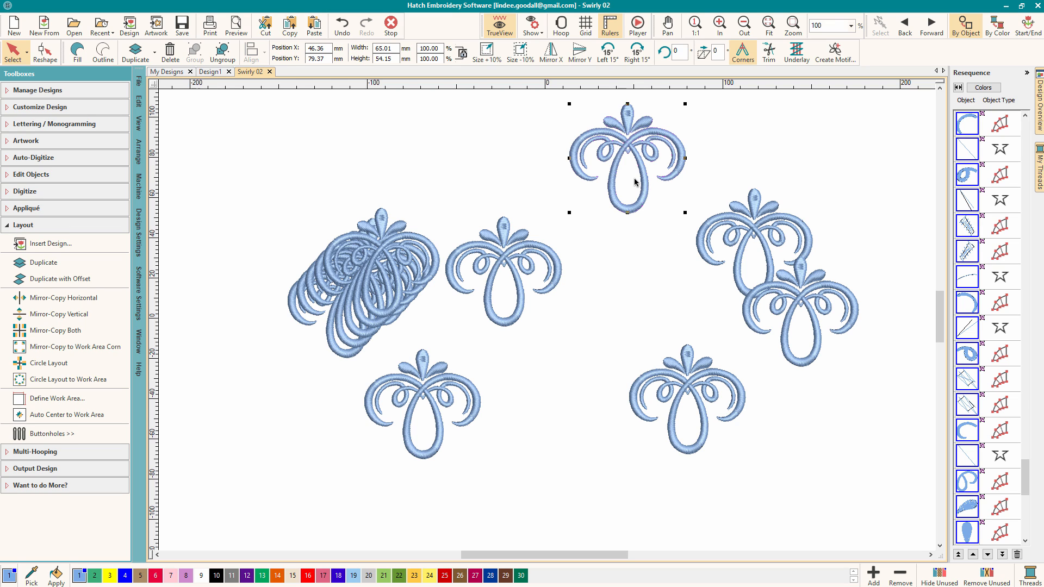
{"action": "mouse_move", "coordinate": [672, 184]}
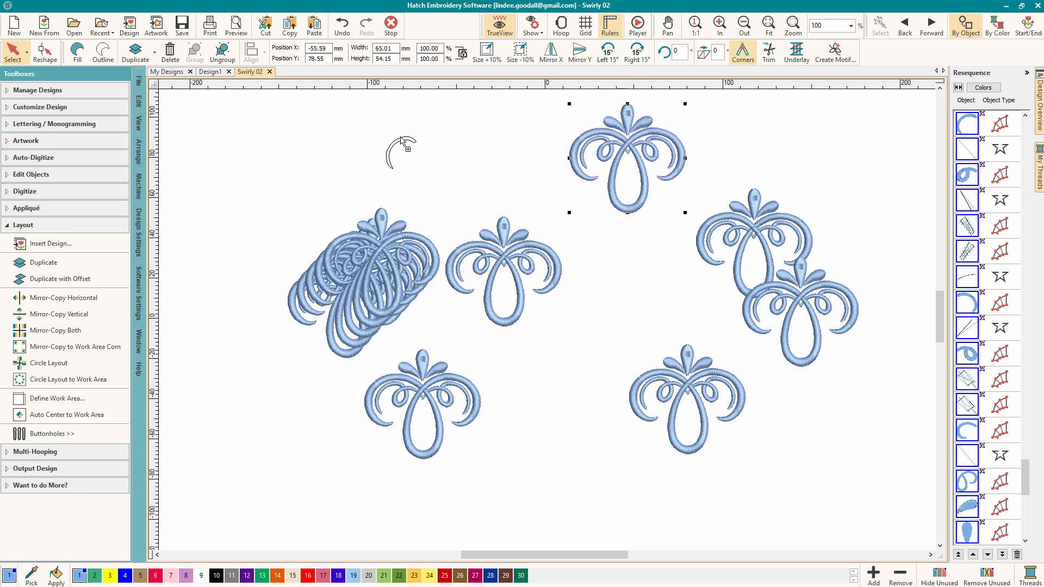
- Switch to the Design1 document containing the swirl copy
{"action": "left_click", "coordinate": [210, 71]}
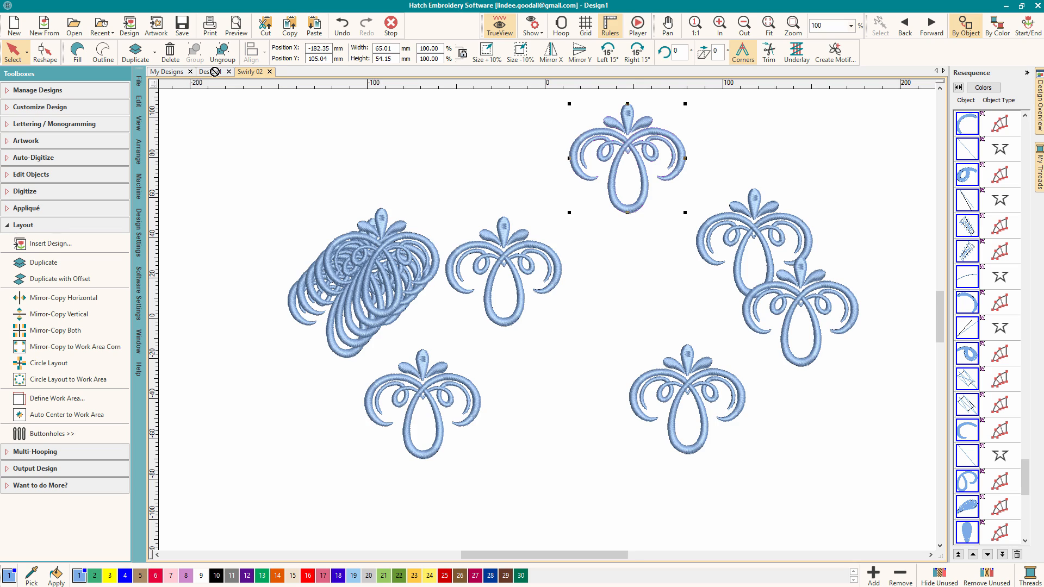
{"action": "left_click", "coordinate": [210, 71]}
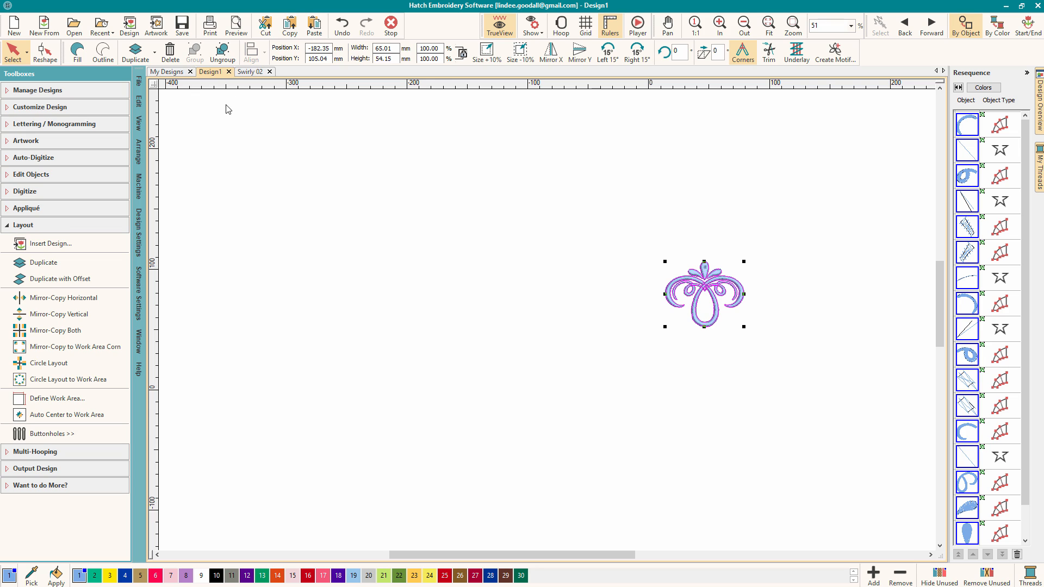
{"action": "mouse_move", "coordinate": [756, 283]}
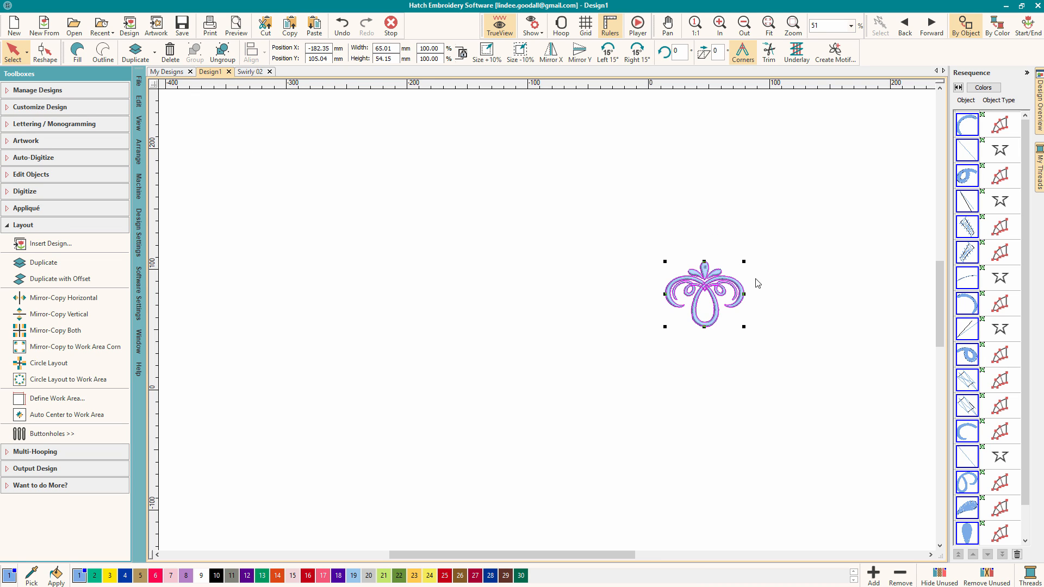
{"action": "mouse_move", "coordinate": [774, 306]}
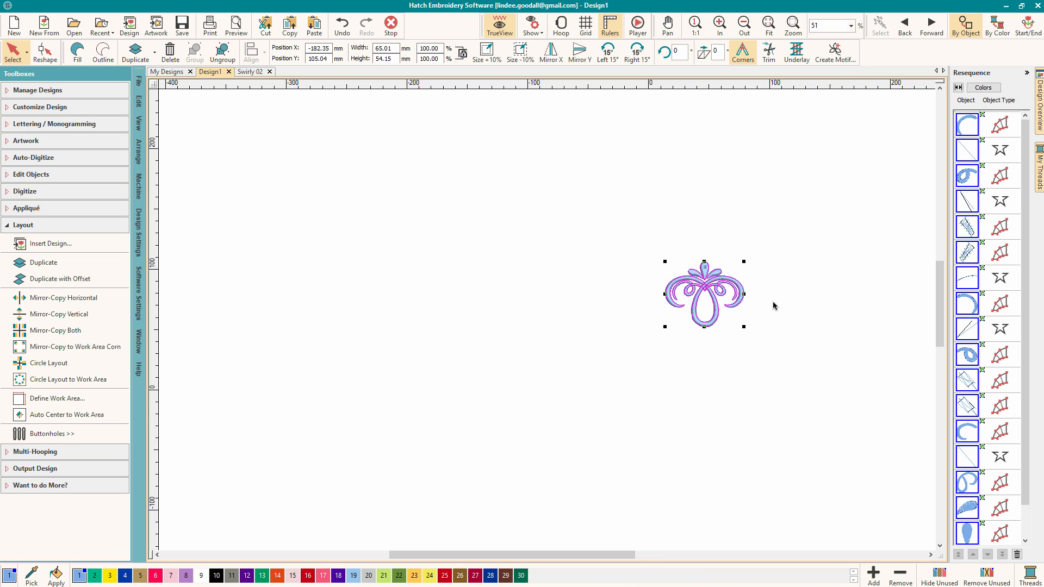
{"action": "mouse_move", "coordinate": [720, 279]}
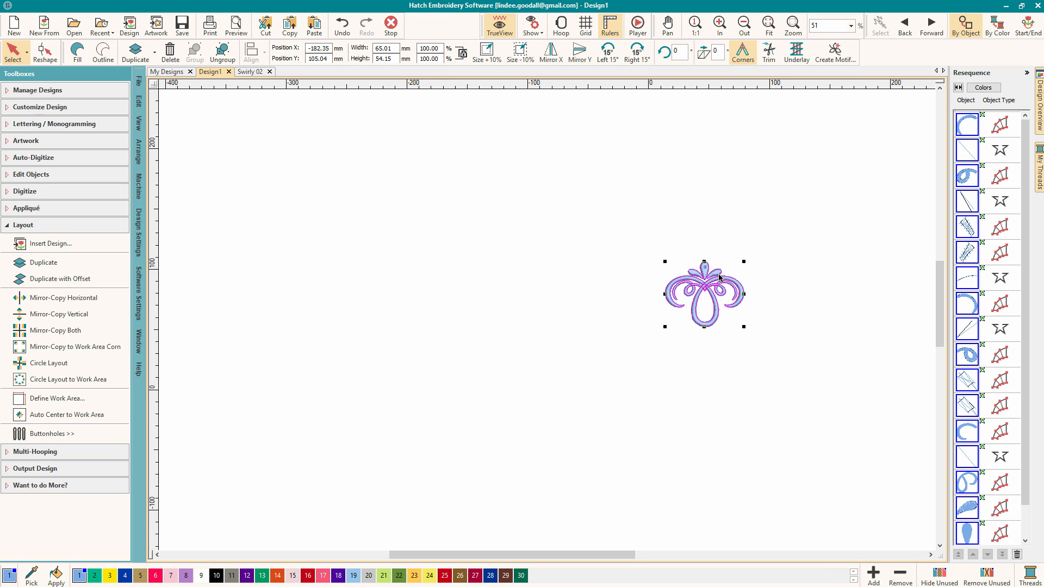
{"action": "mouse_move", "coordinate": [749, 255]}
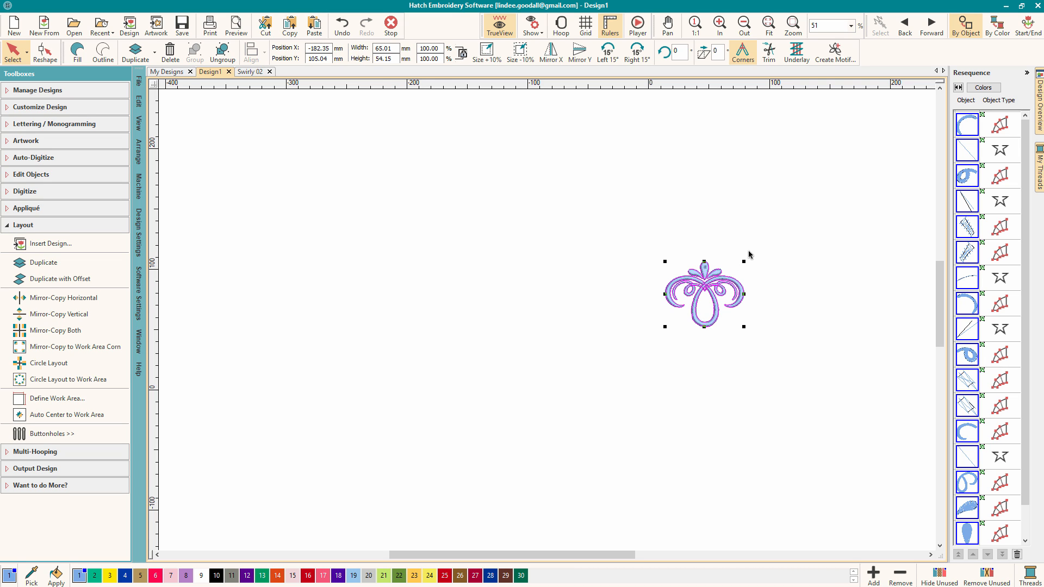
{"action": "mouse_move", "coordinate": [668, 235]}
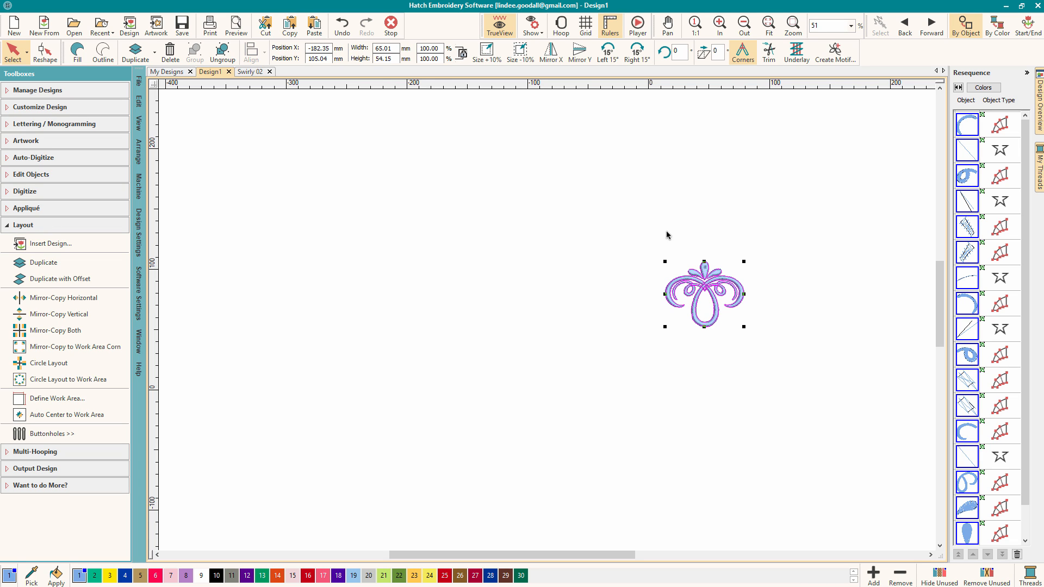
{"action": "mouse_move", "coordinate": [733, 324]}
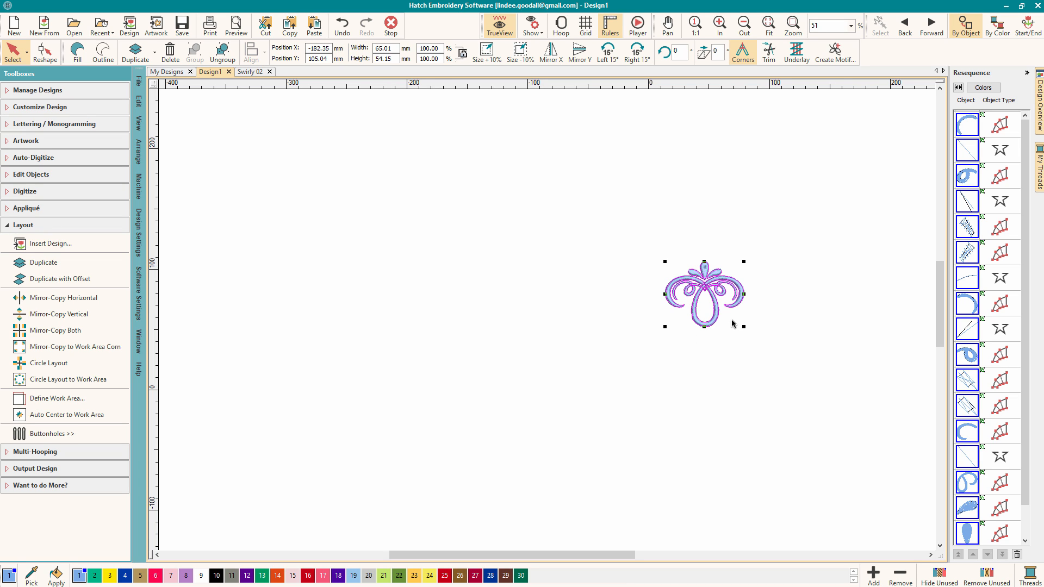
{"action": "mouse_move", "coordinate": [692, 273]}
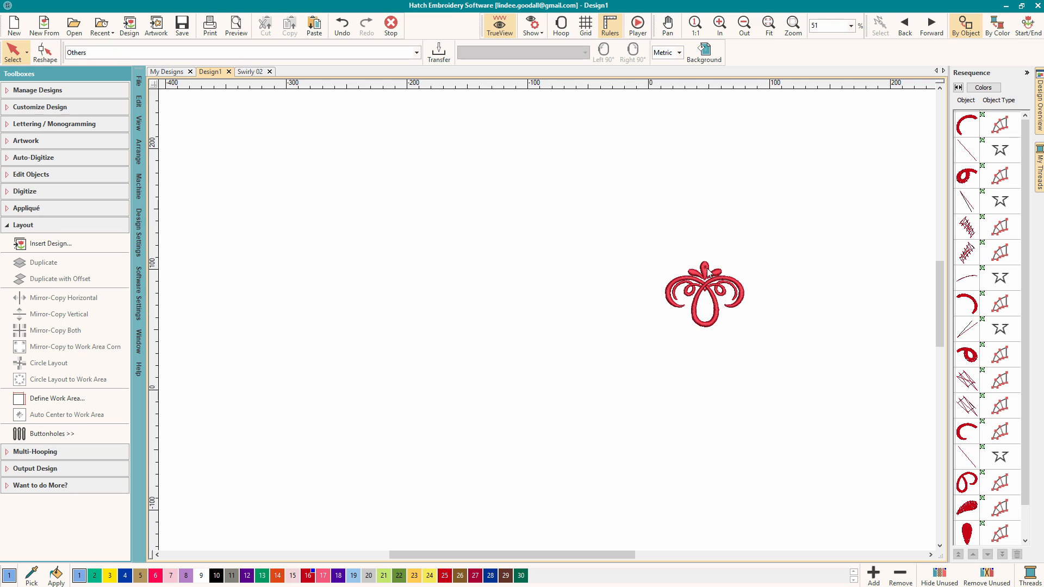
- Select the red swirl in Design1 and return to Swirly 02
{"action": "left_click", "coordinate": [703, 294]}
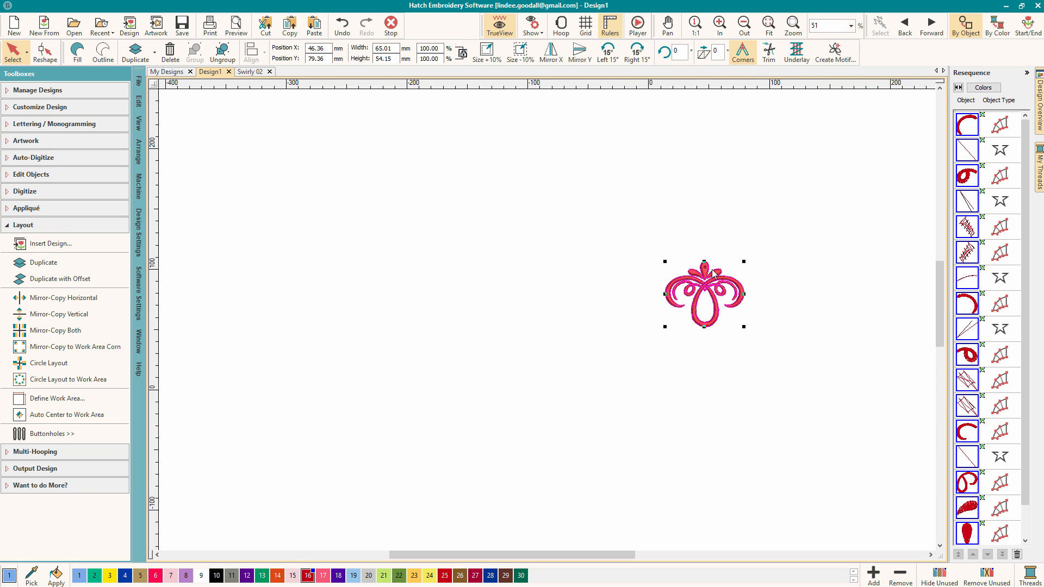
{"action": "left_click", "coordinate": [249, 72]}
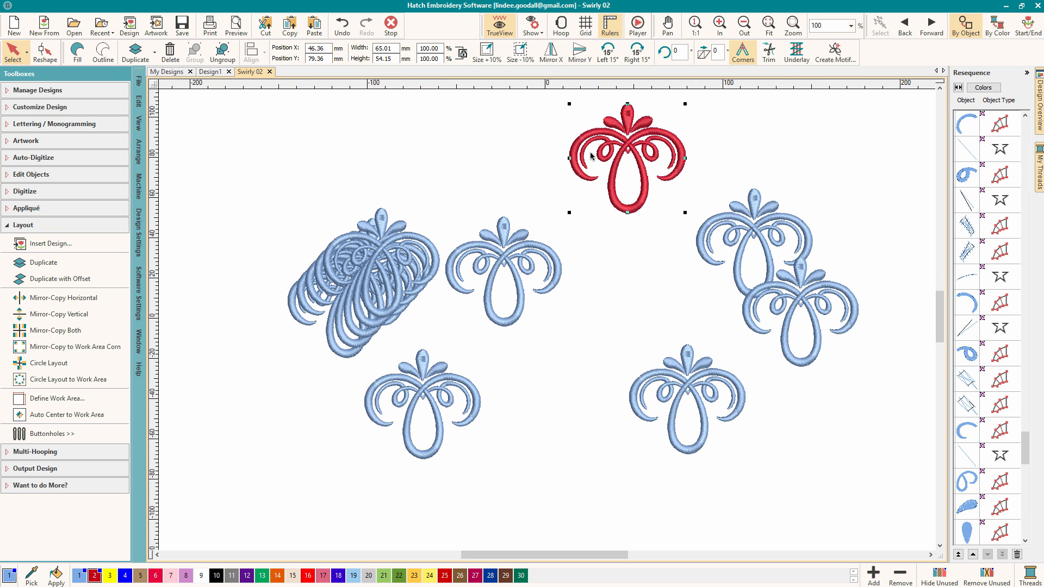
{"action": "mouse_move", "coordinate": [636, 153]}
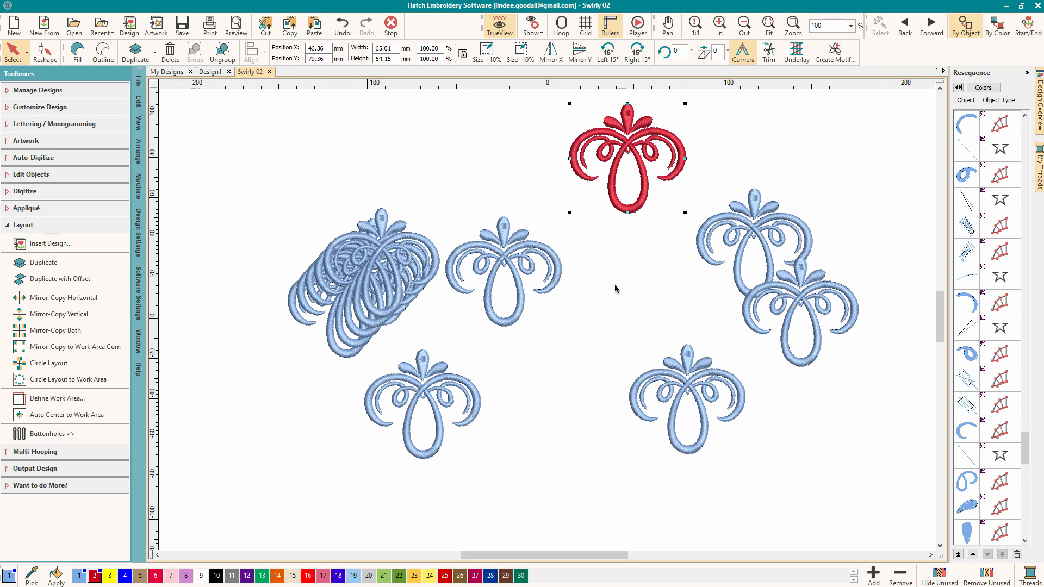
{"action": "mouse_move", "coordinate": [459, 230]}
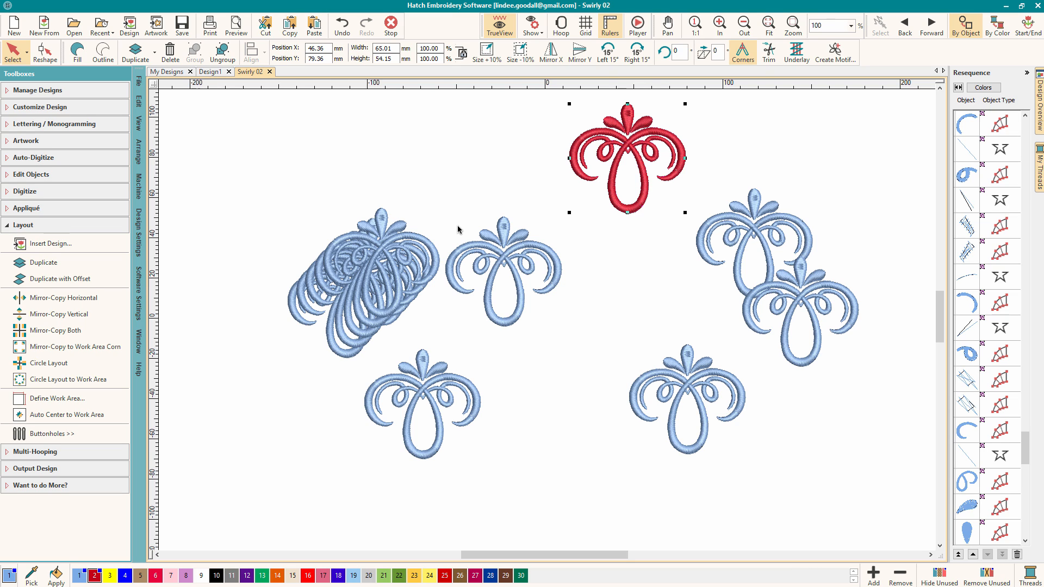
{"action": "mouse_move", "coordinate": [465, 203]}
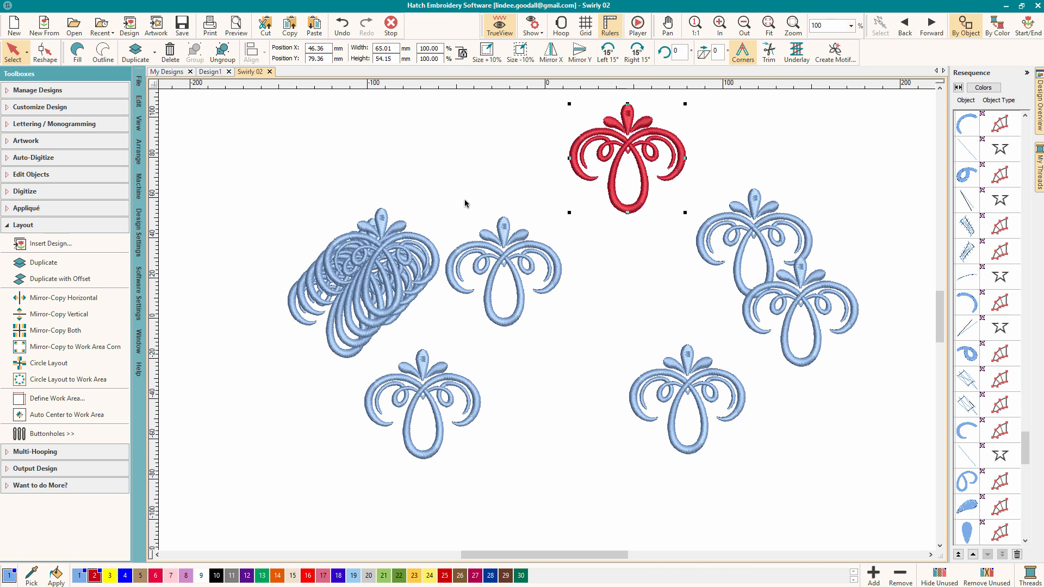
{"action": "mouse_move", "coordinate": [593, 163]}
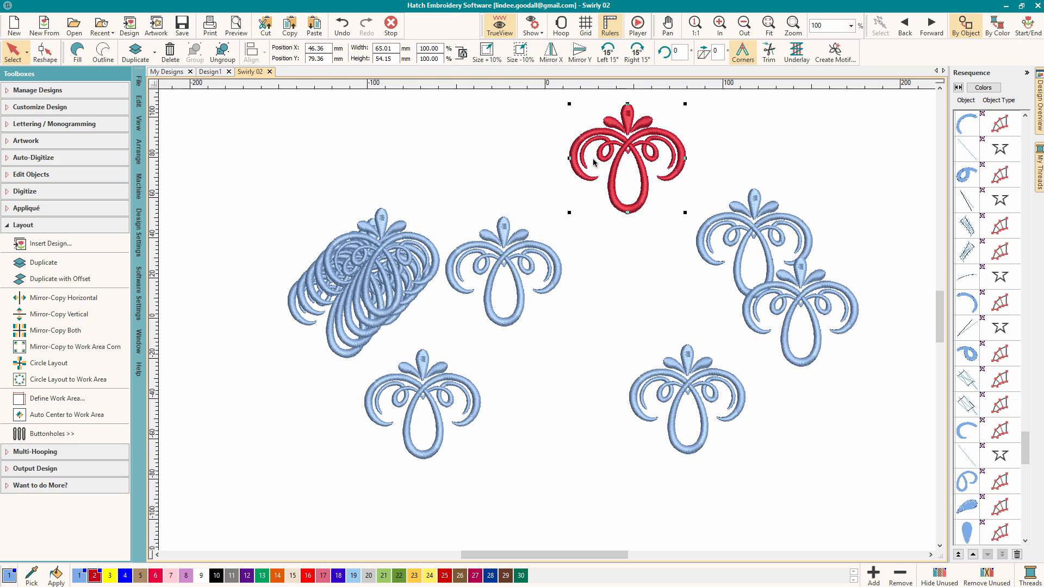
{"action": "mouse_move", "coordinate": [602, 136]}
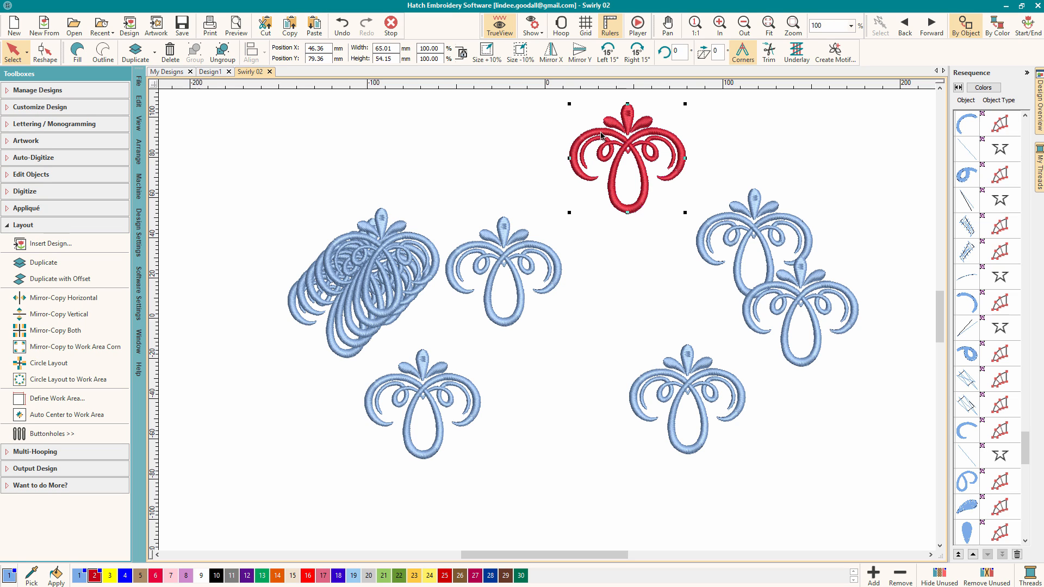